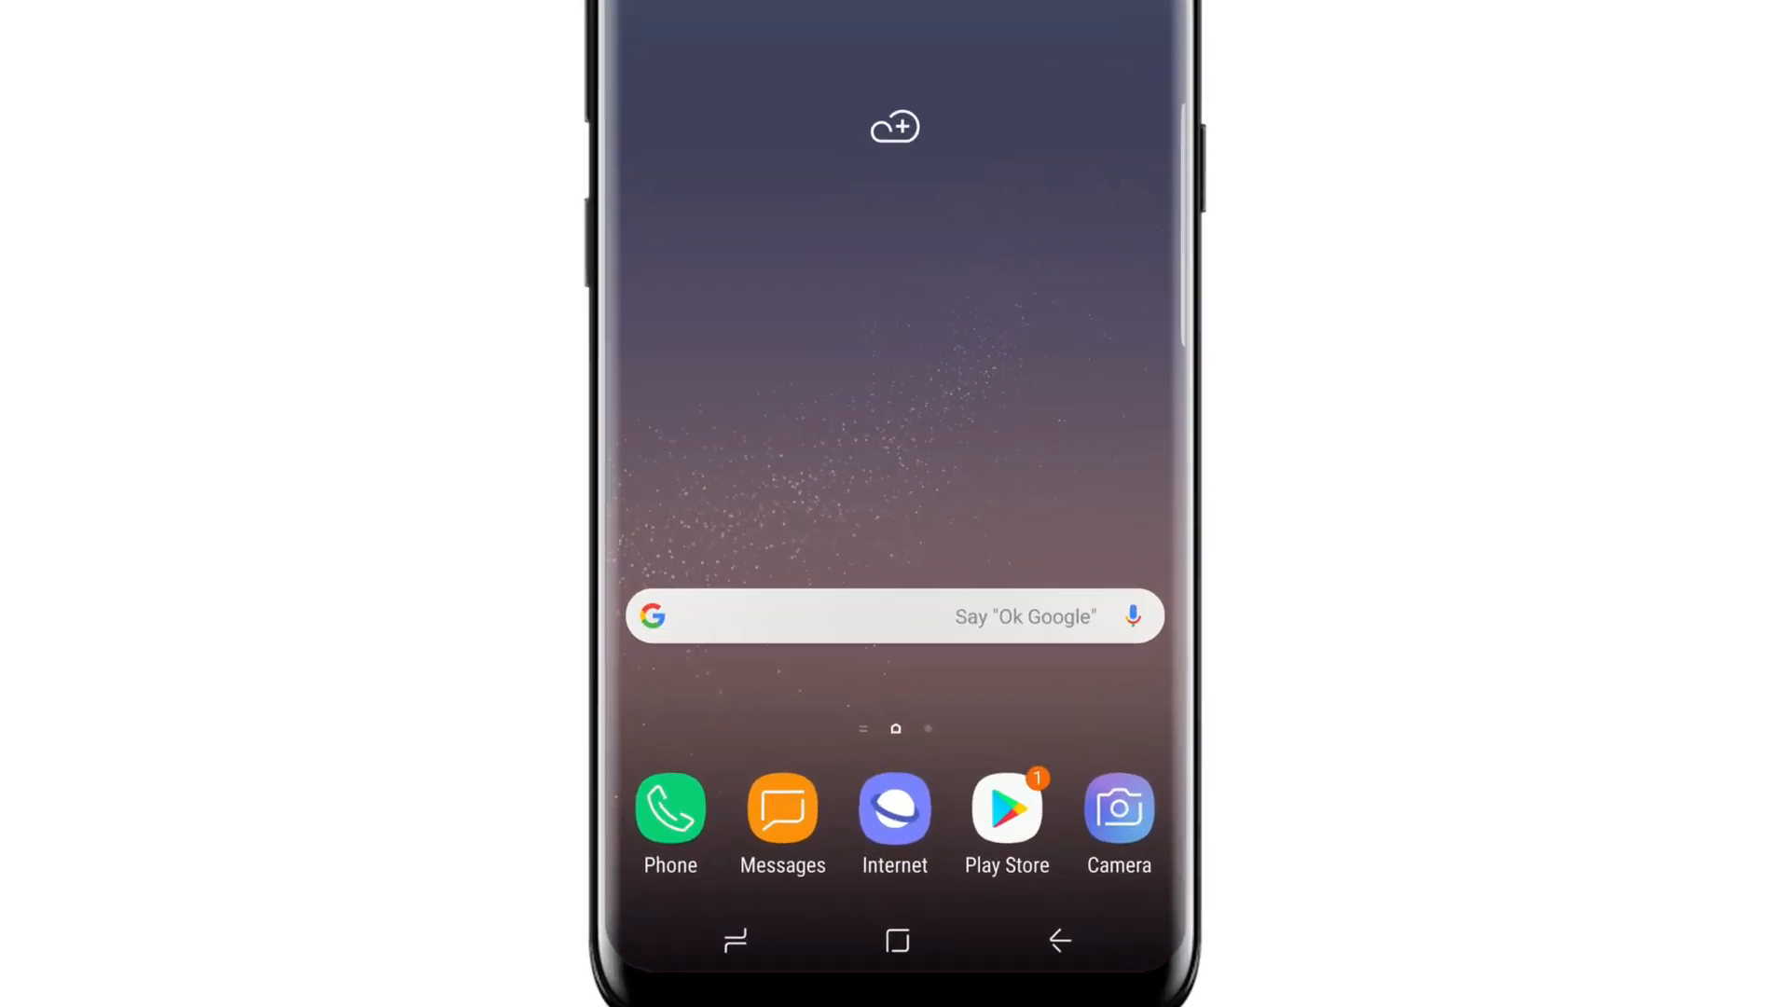
# Search Play Store for 'microsoft', install Microsoft 365 Admin and launch it.
pyautogui.click(1005, 807)
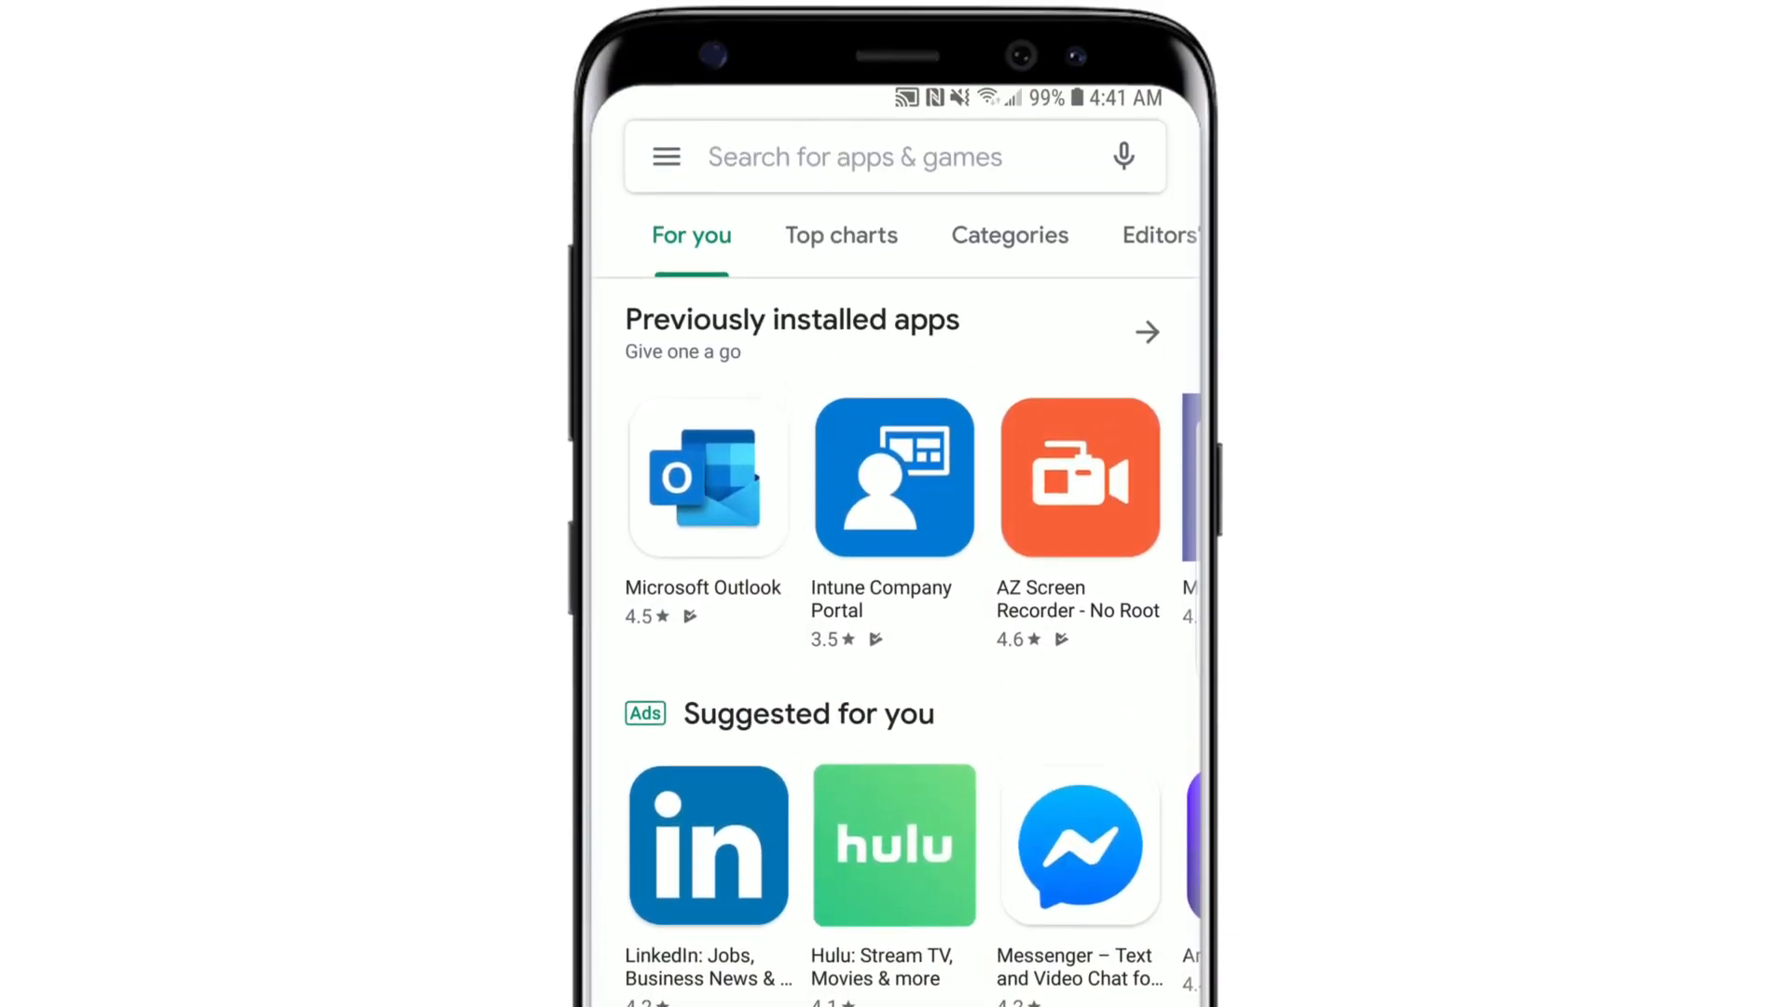
pyautogui.write('microsoft 365 admin')
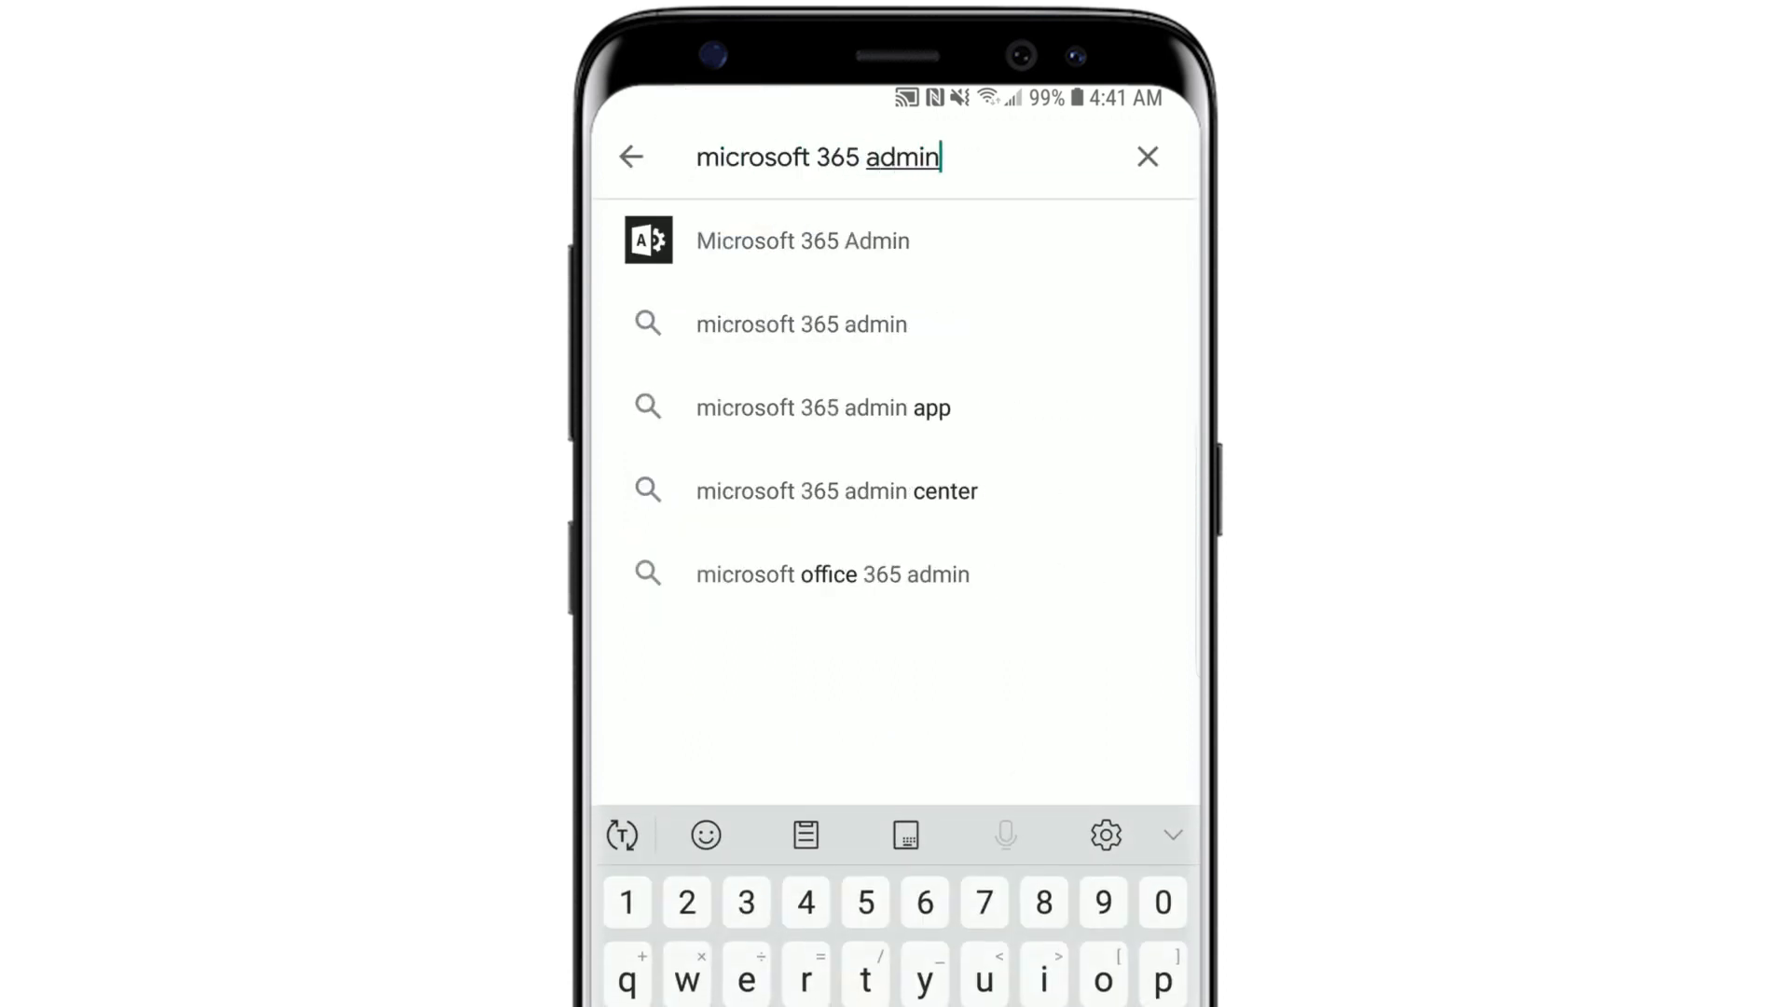
pyautogui.click(802, 240)
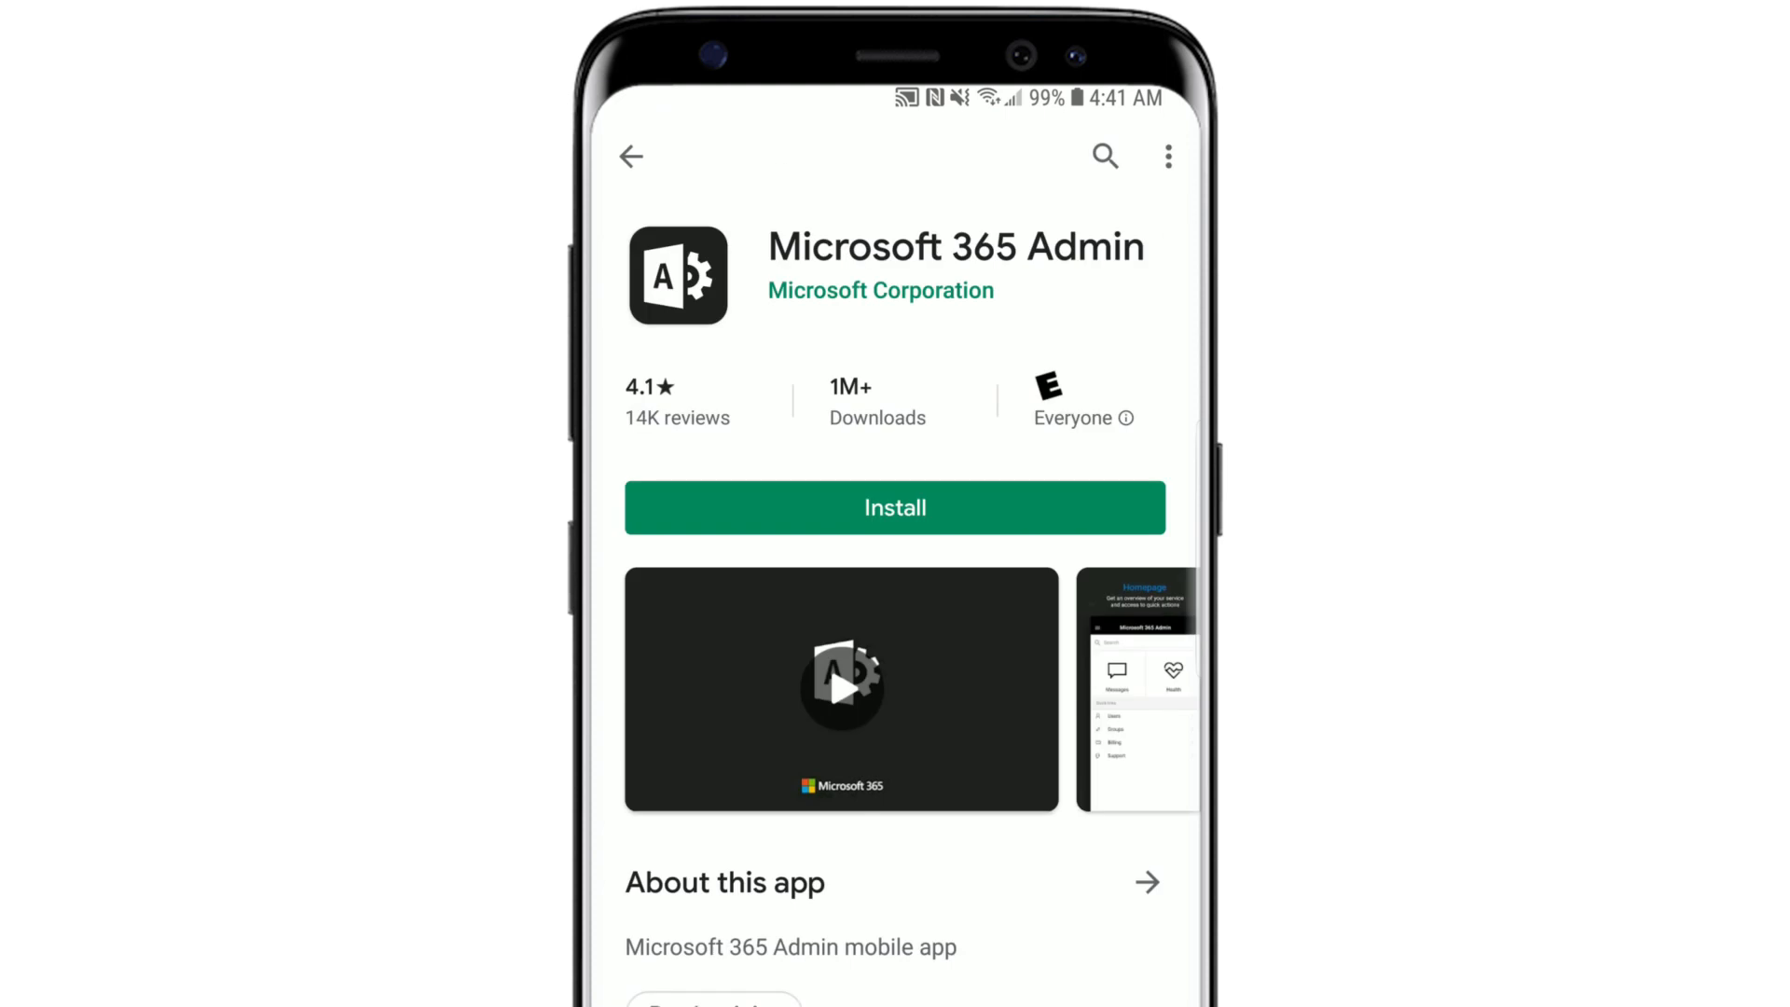
pyautogui.click(893, 507)
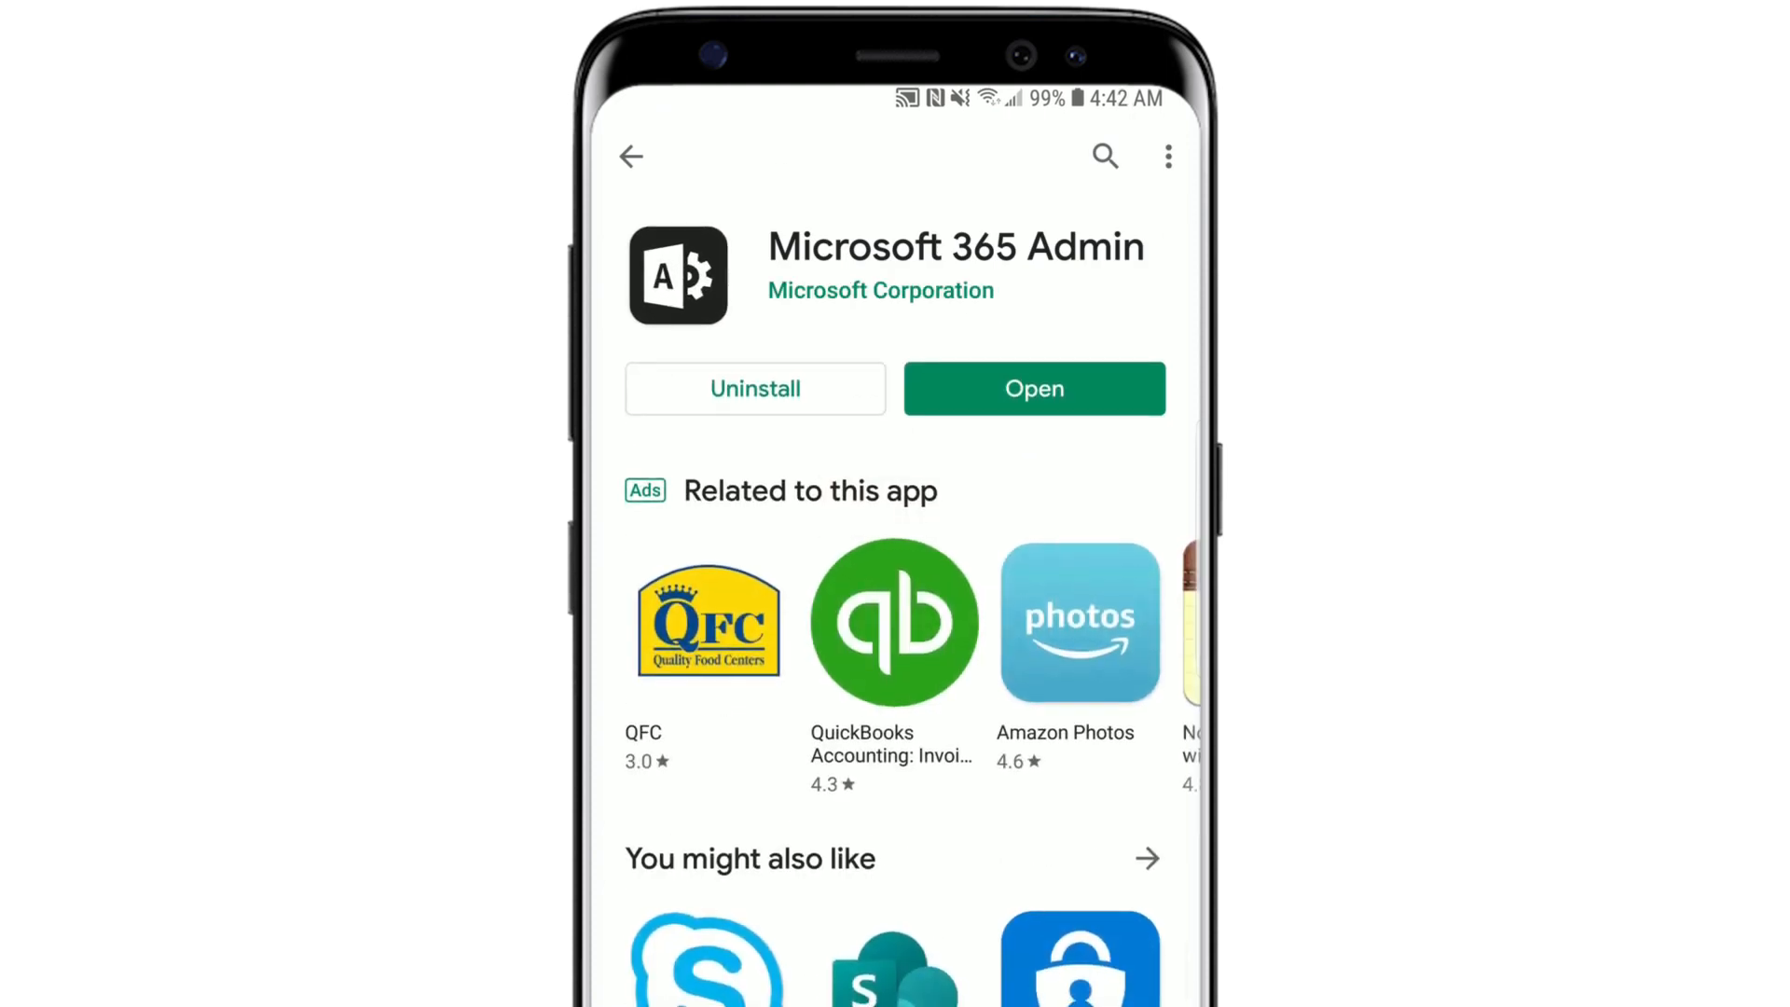
pyautogui.click(1031, 388)
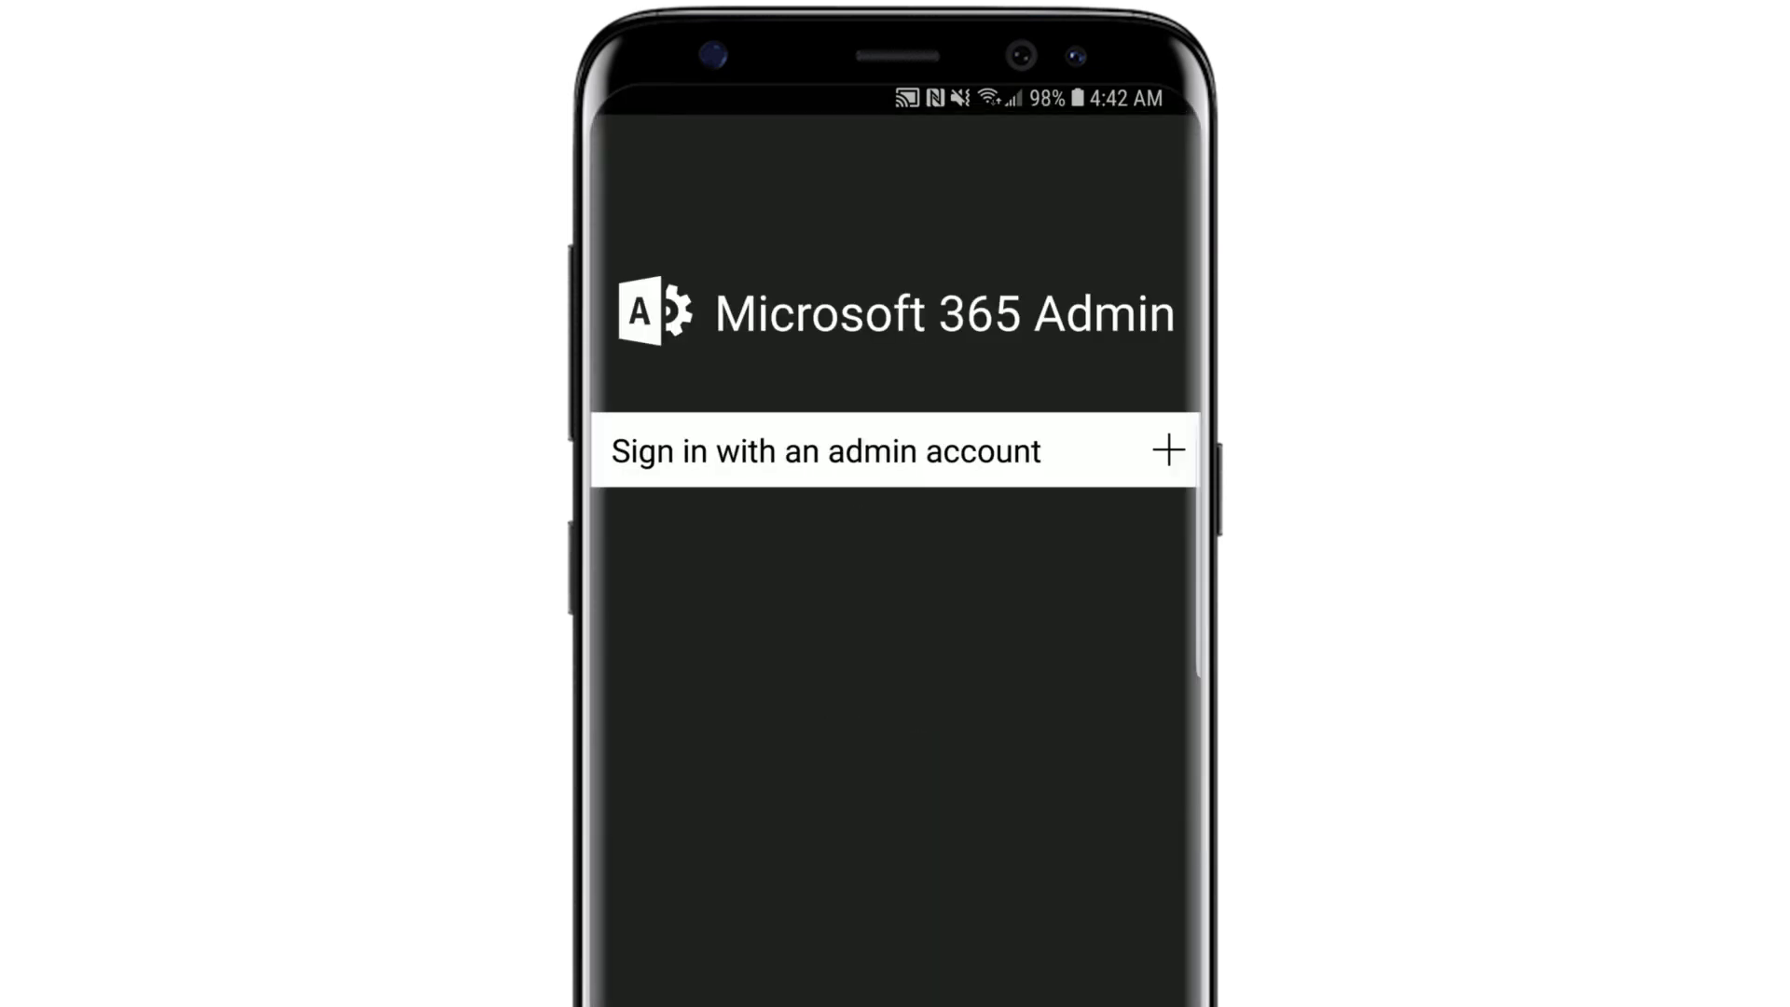
pyautogui.click(895, 449)
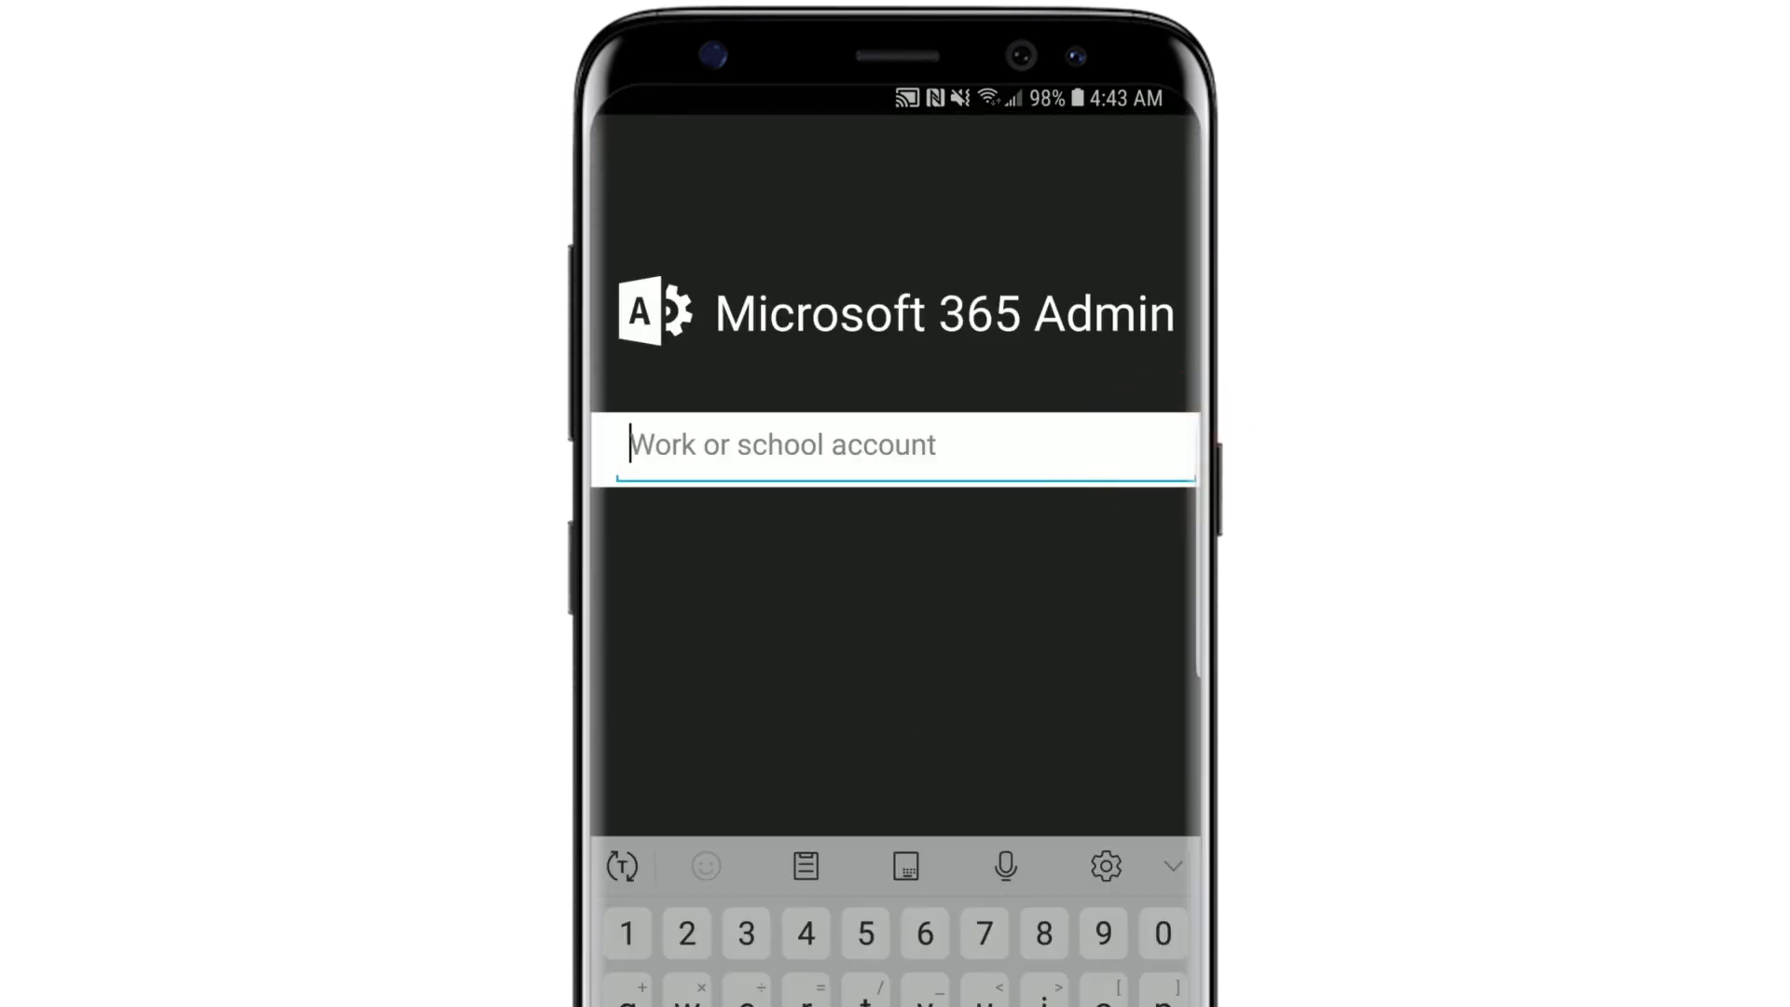
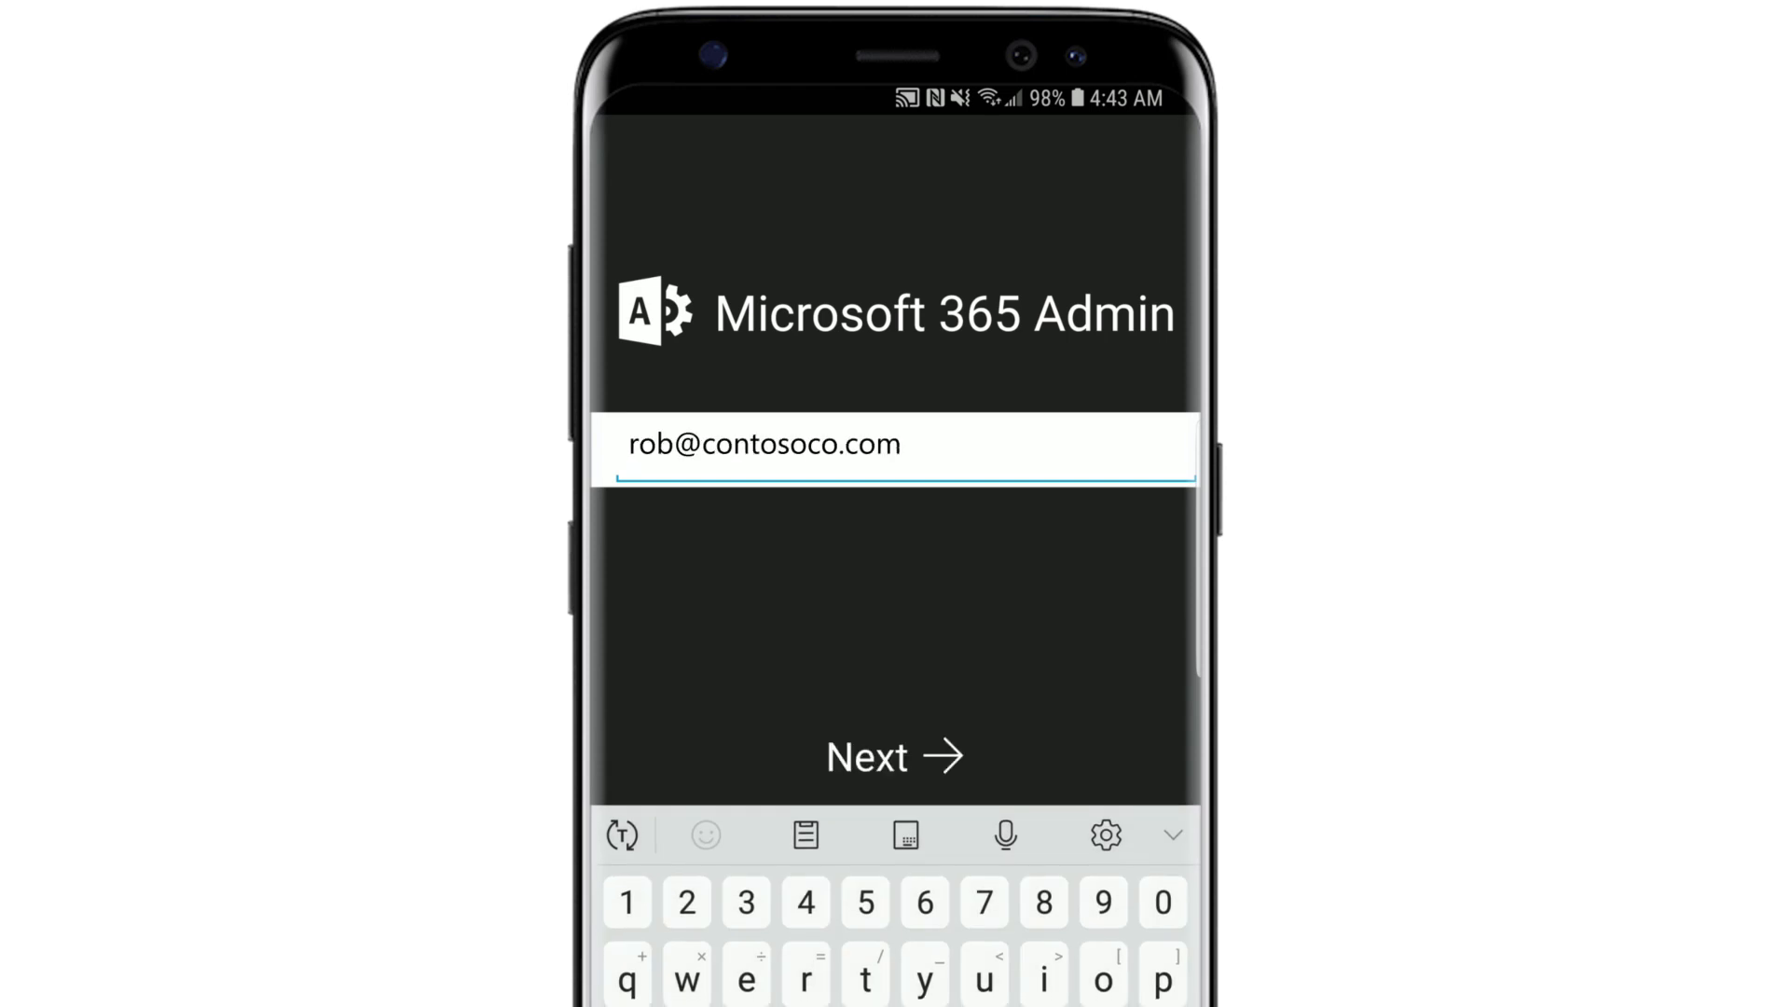
pyautogui.click(893, 755)
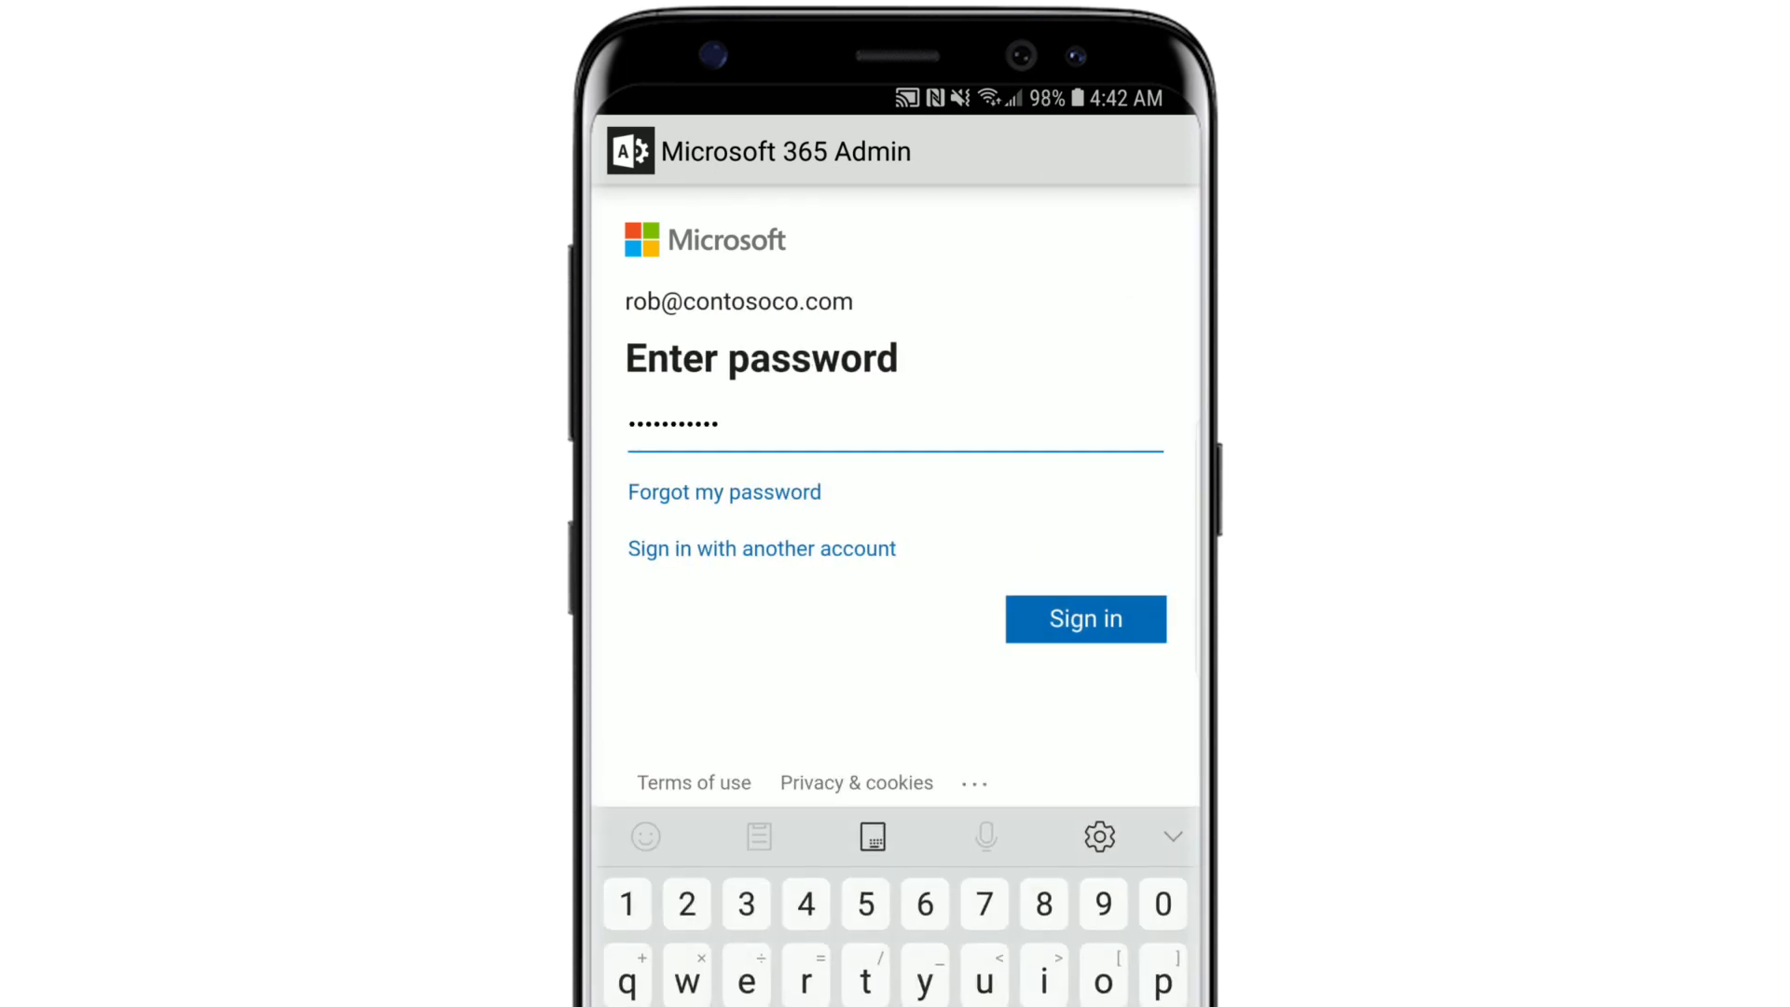
pyautogui.click(1085, 619)
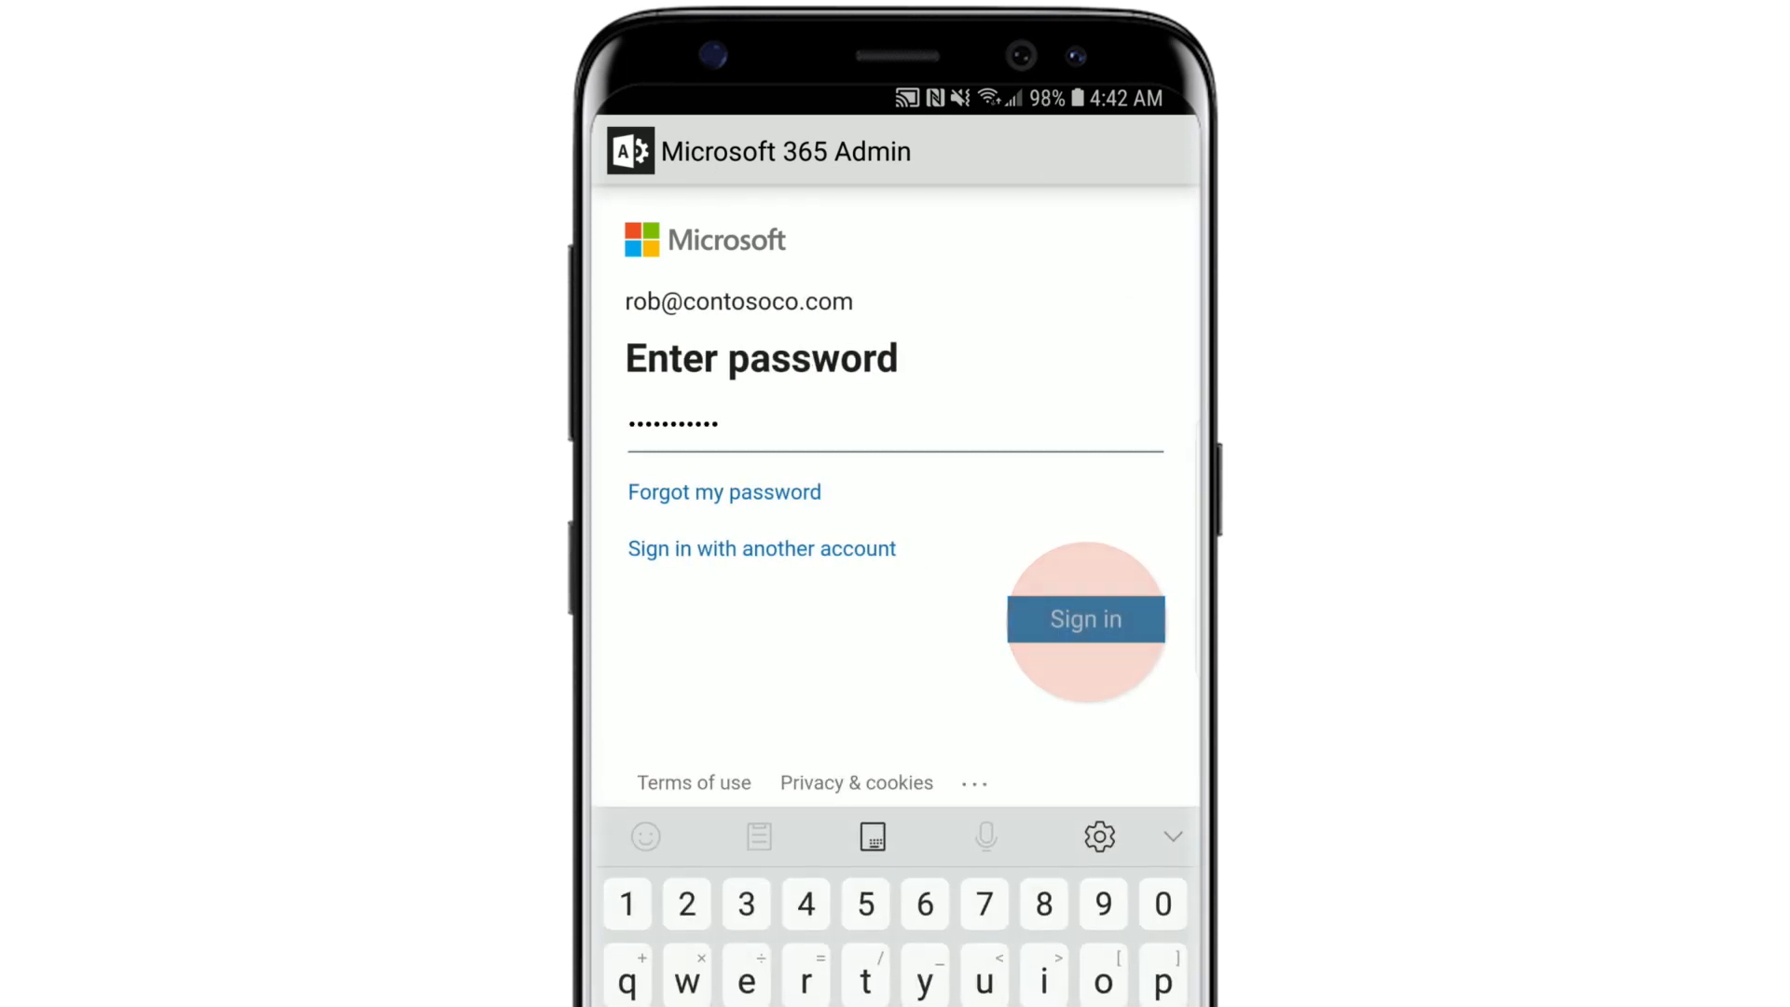
pyautogui.click(1085, 617)
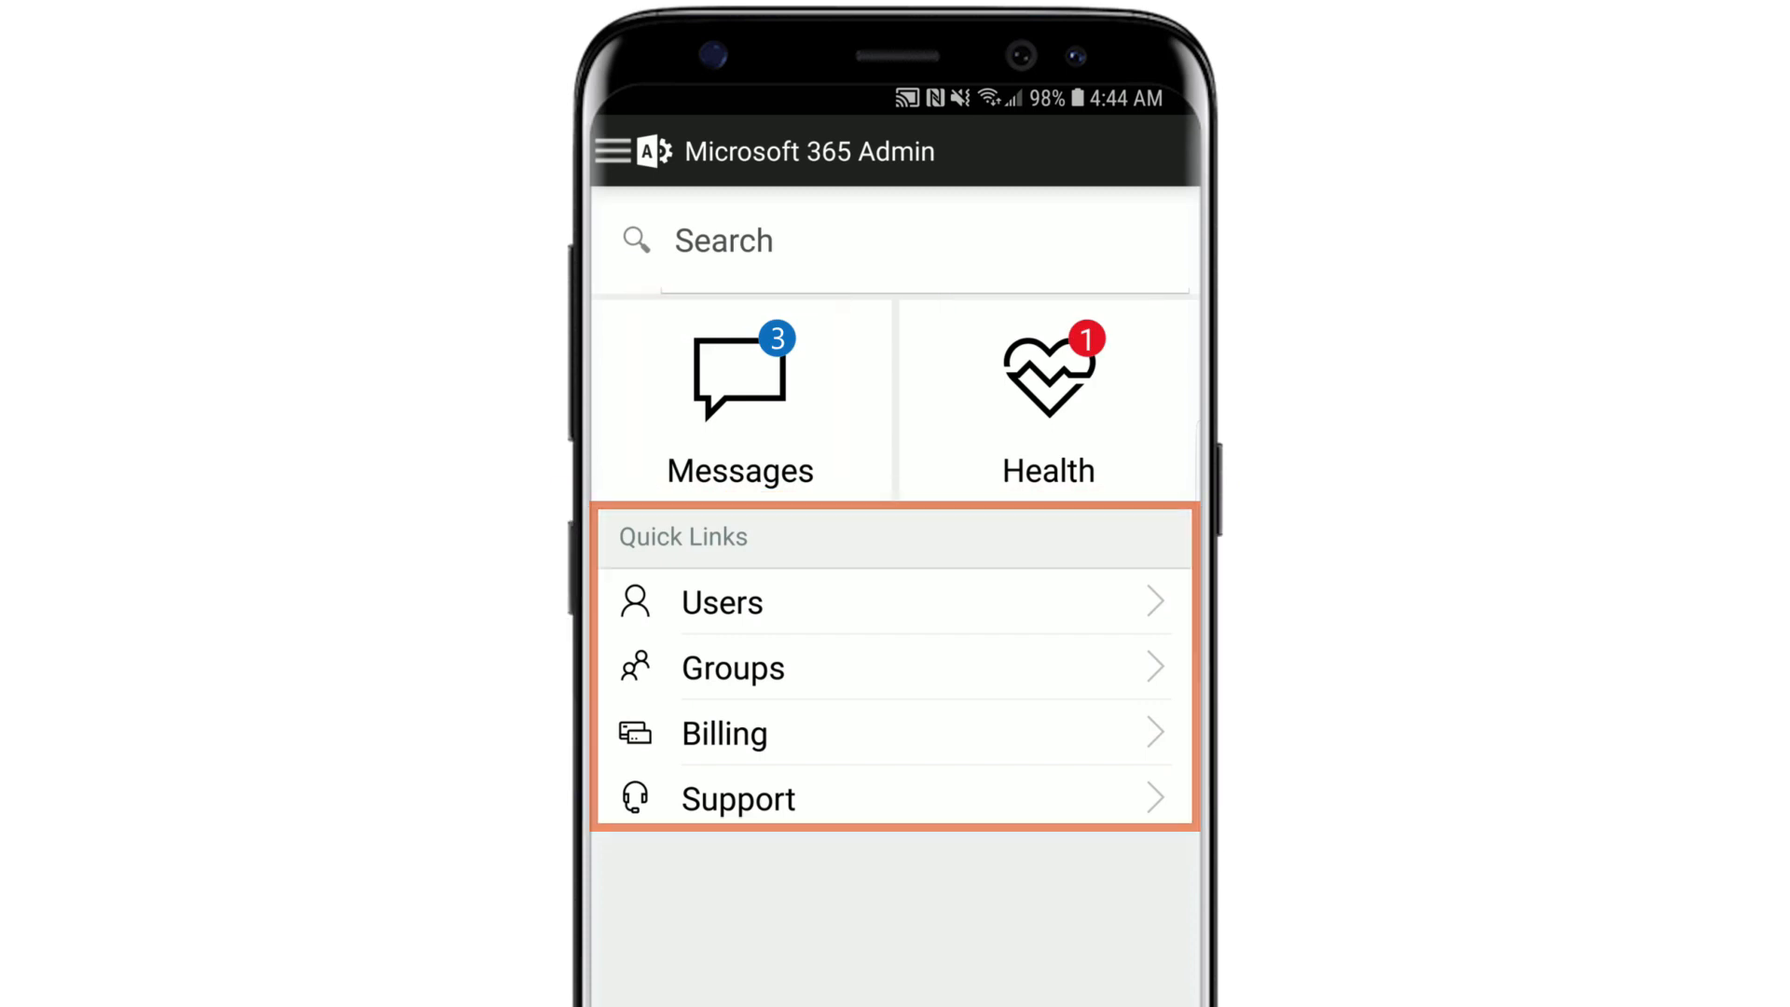
pyautogui.click(611, 149)
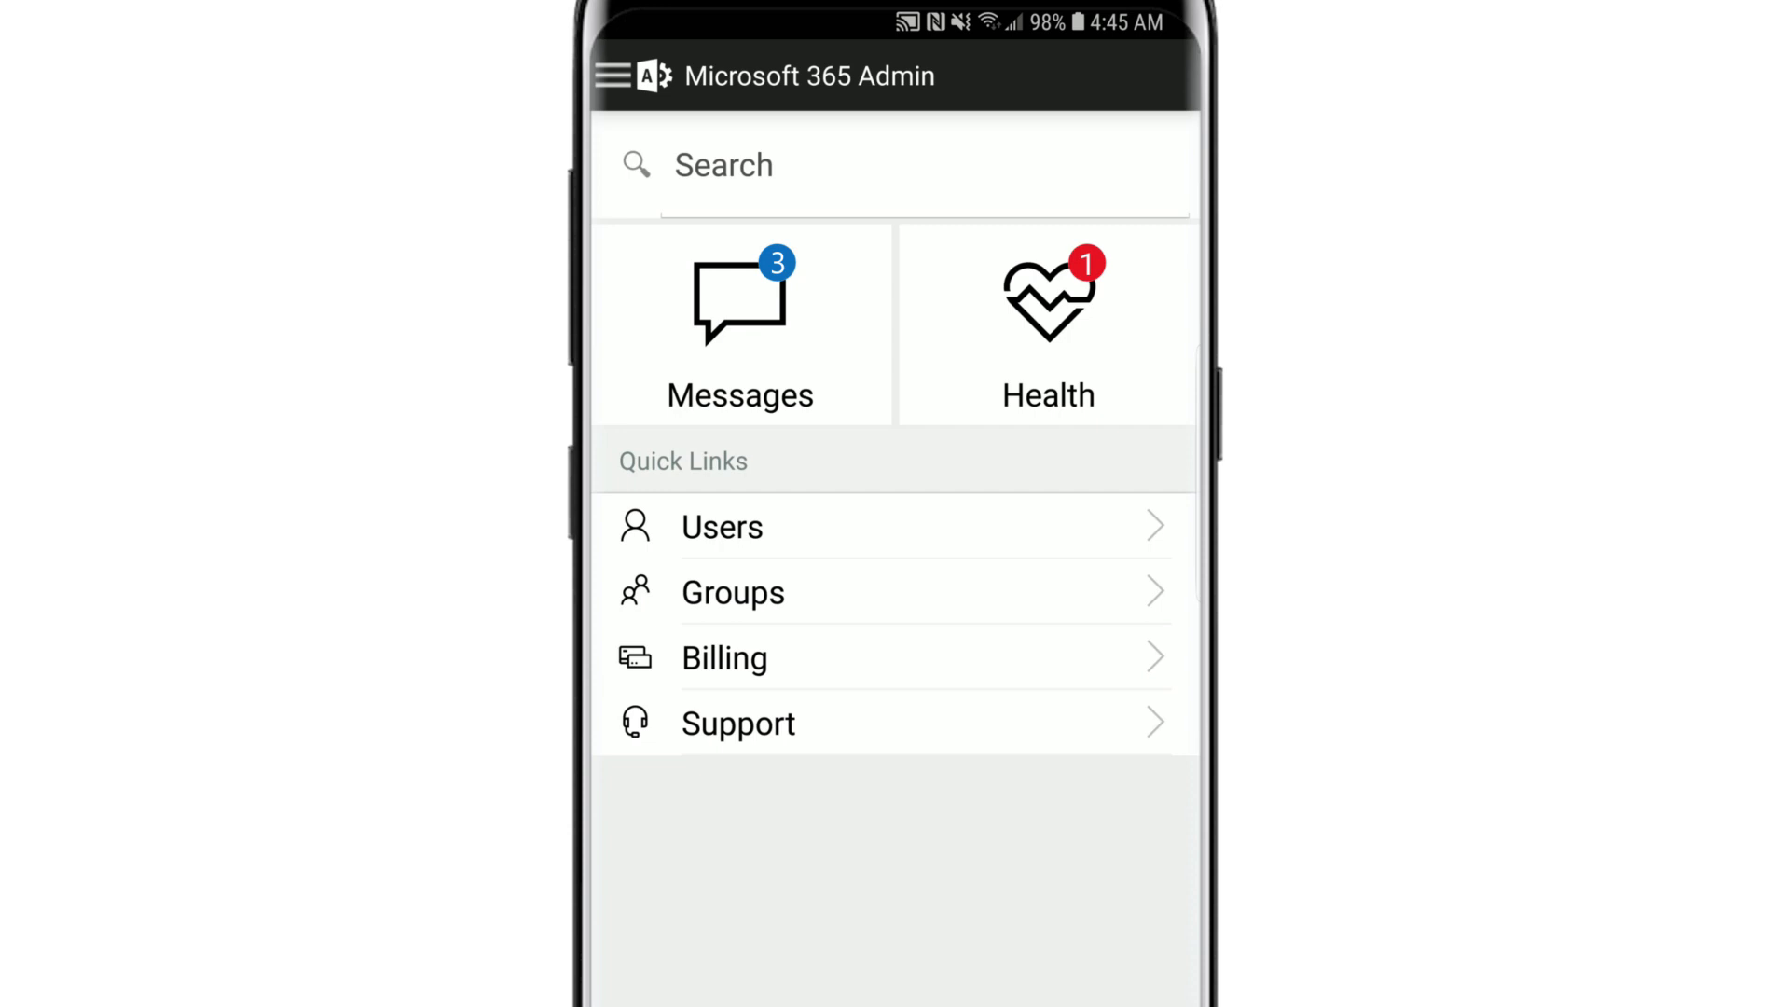
pyautogui.click(721, 526)
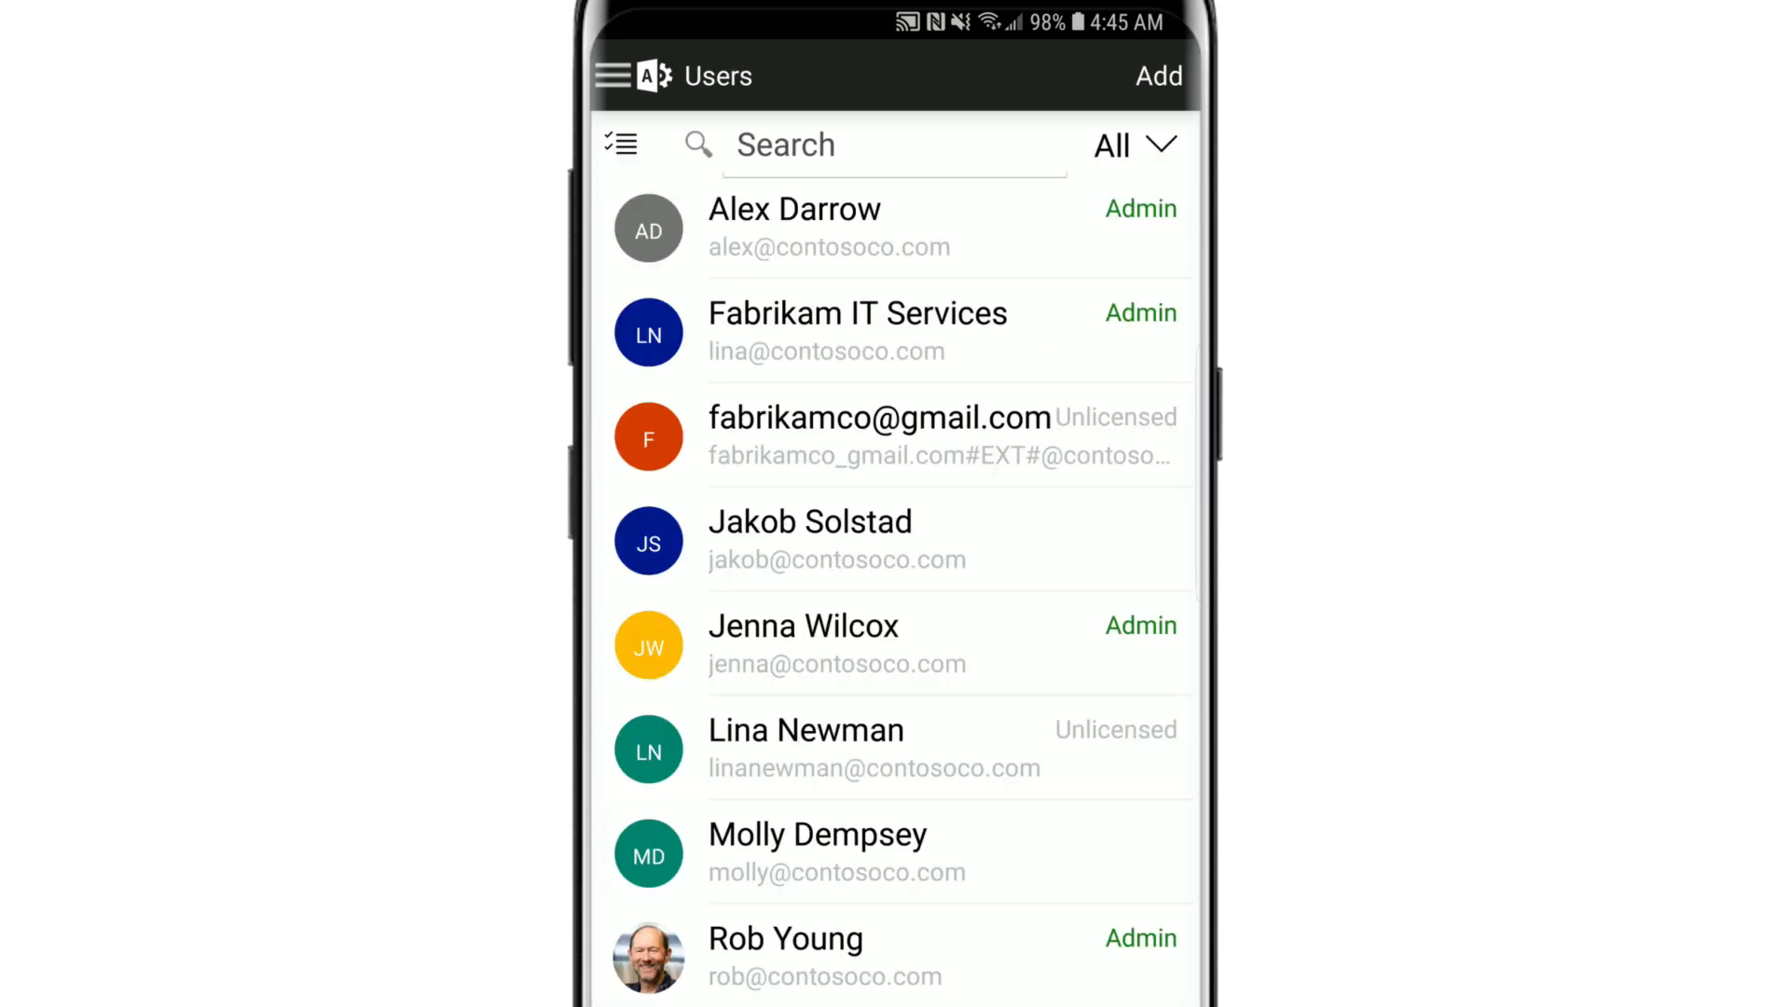
pyautogui.click(811, 541)
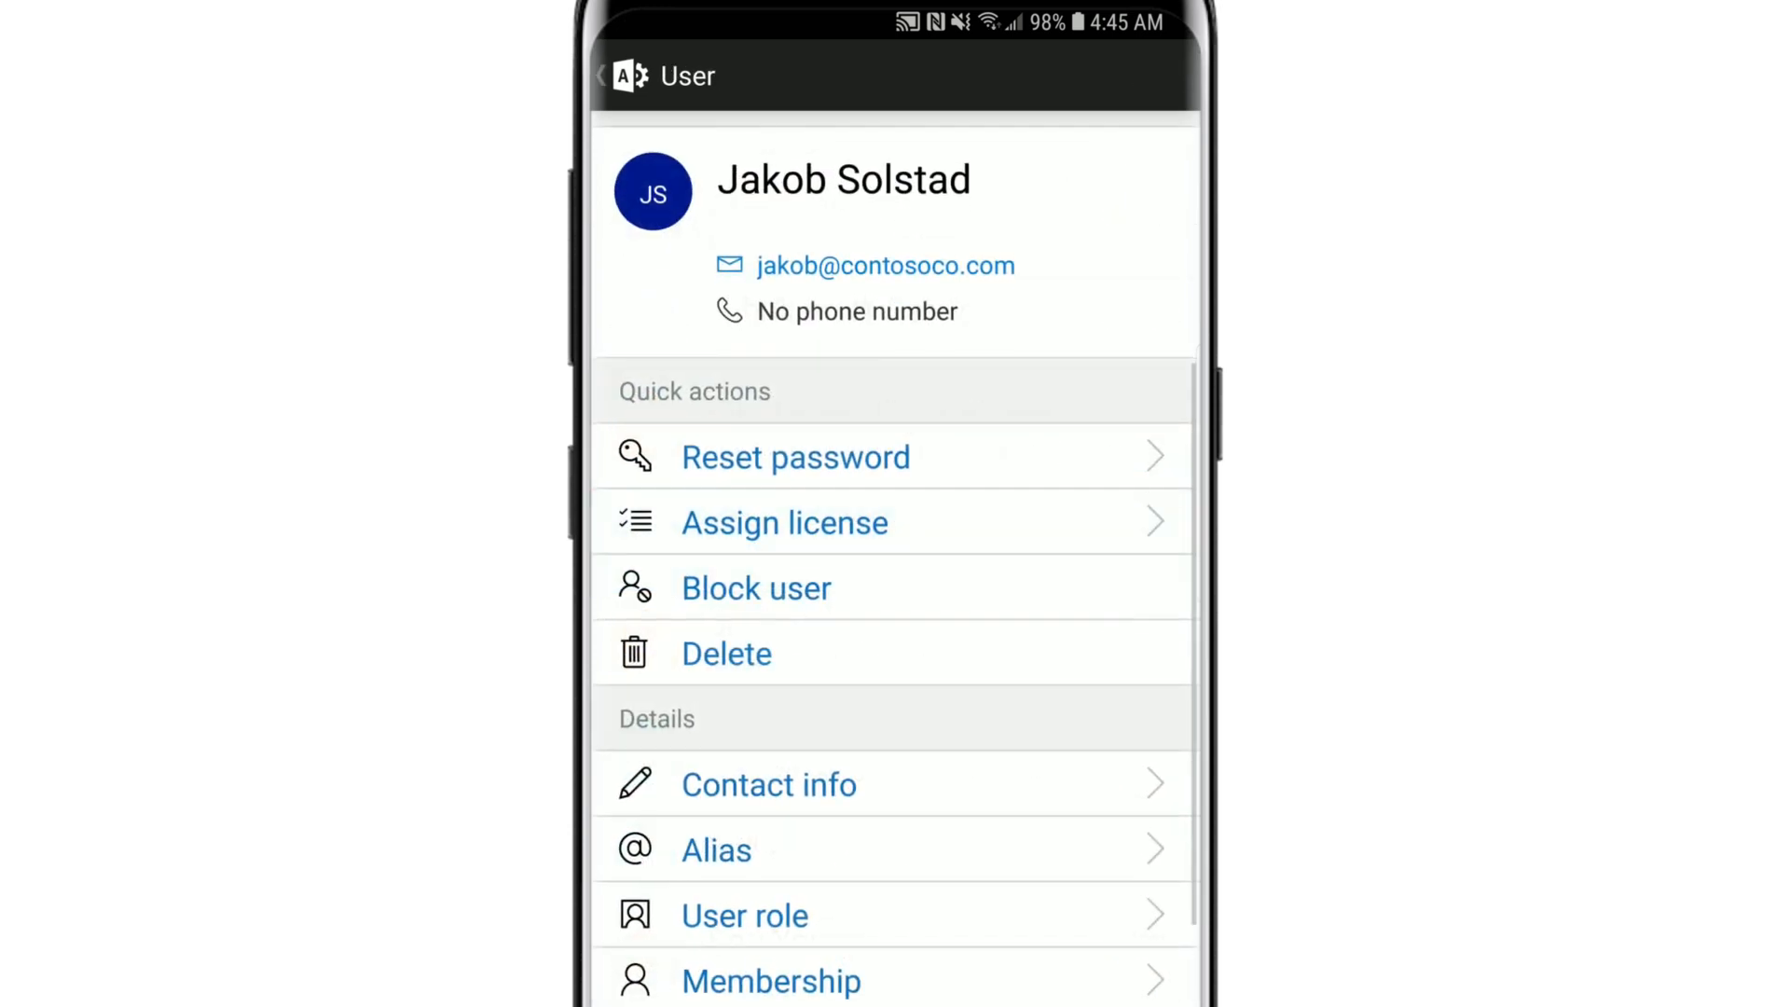
pyautogui.click(794, 457)
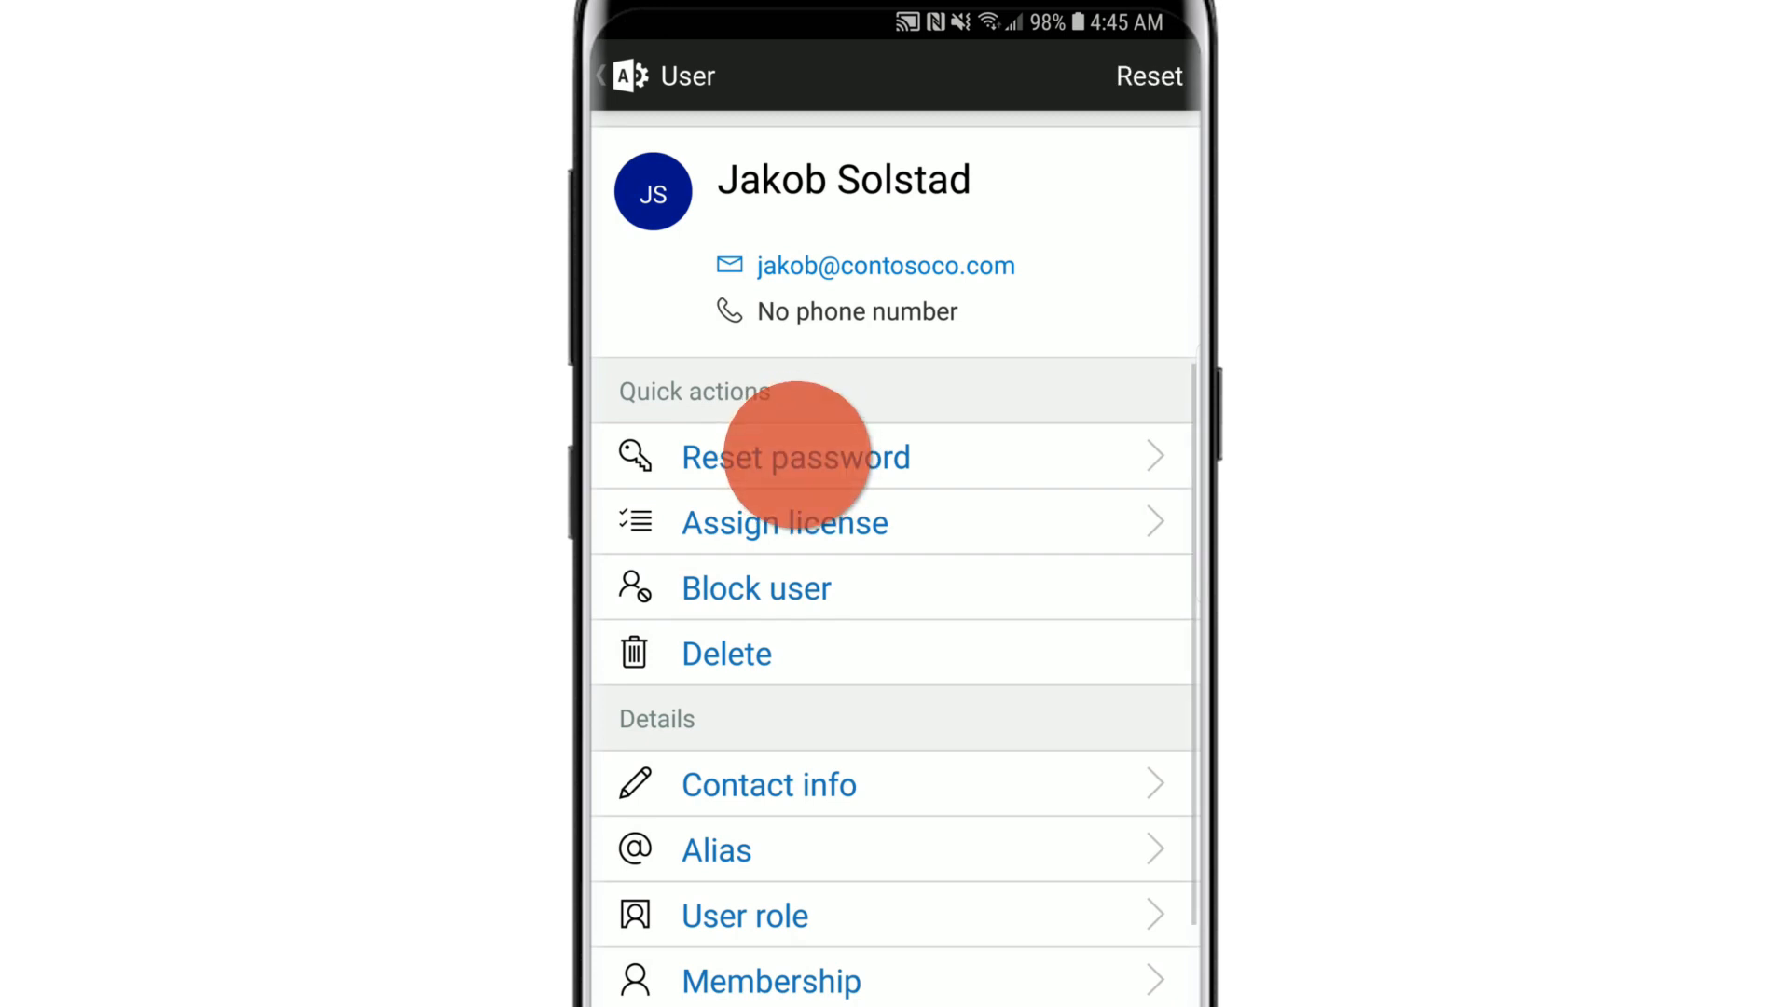
pyautogui.click(794, 457)
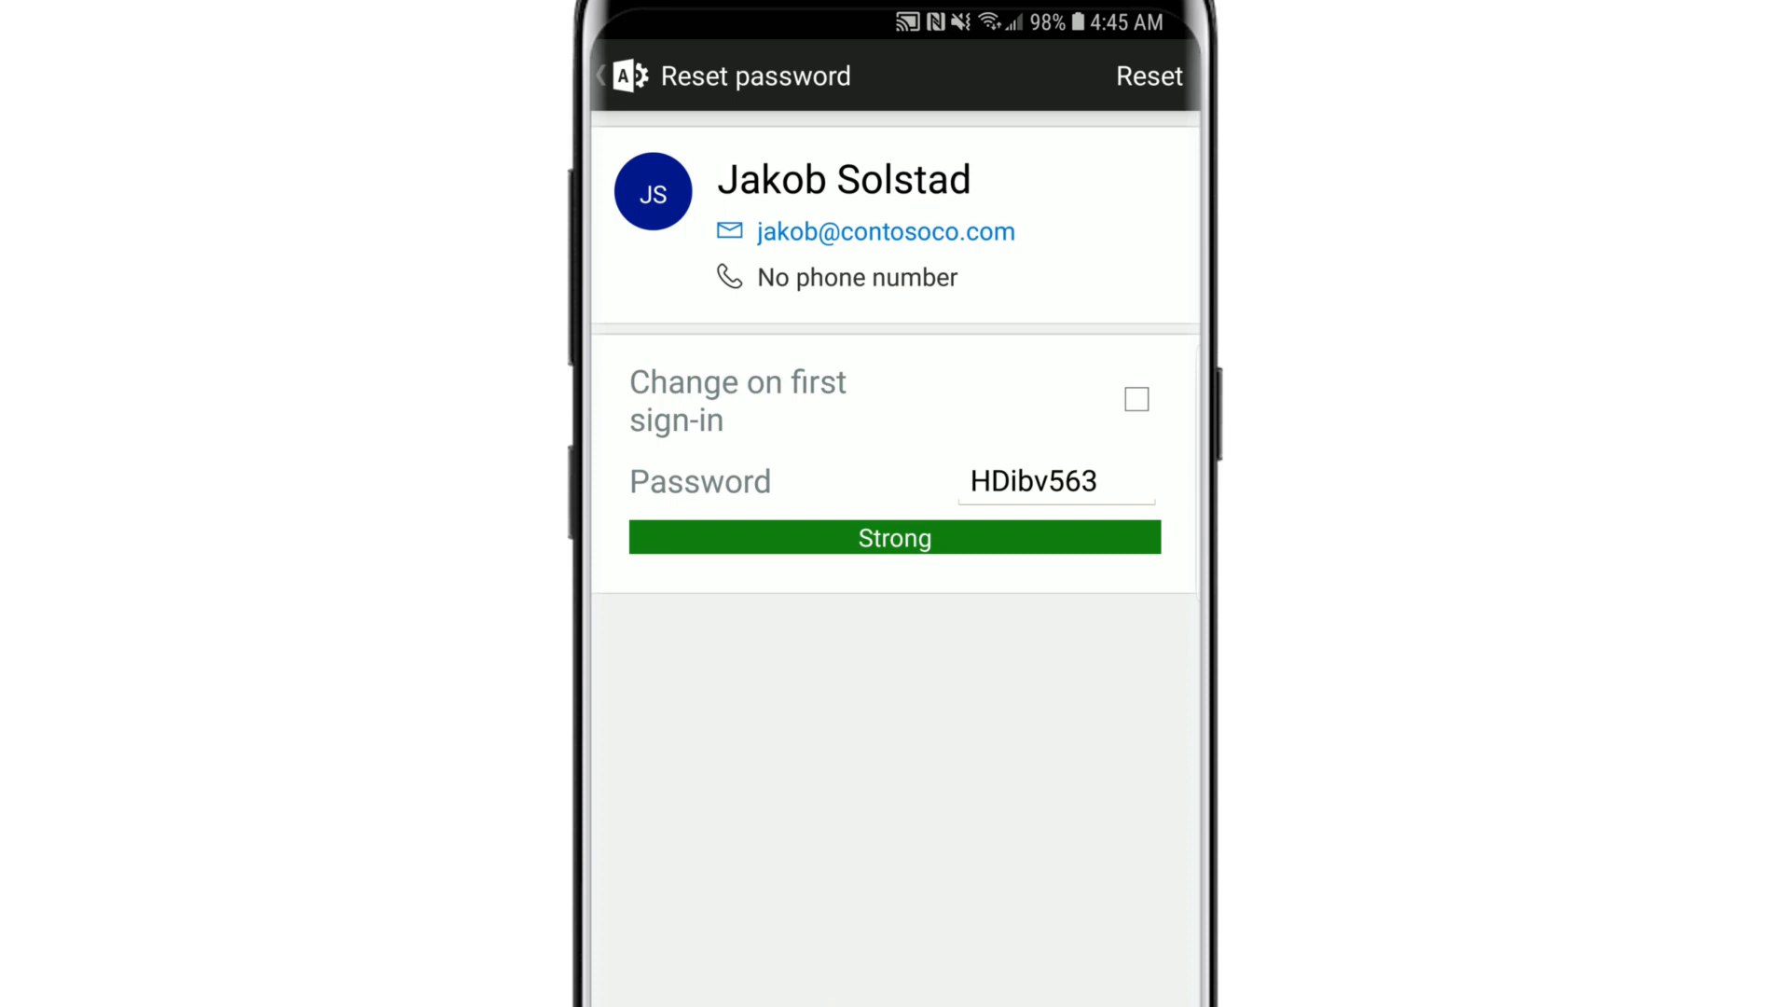
pyautogui.click(1135, 399)
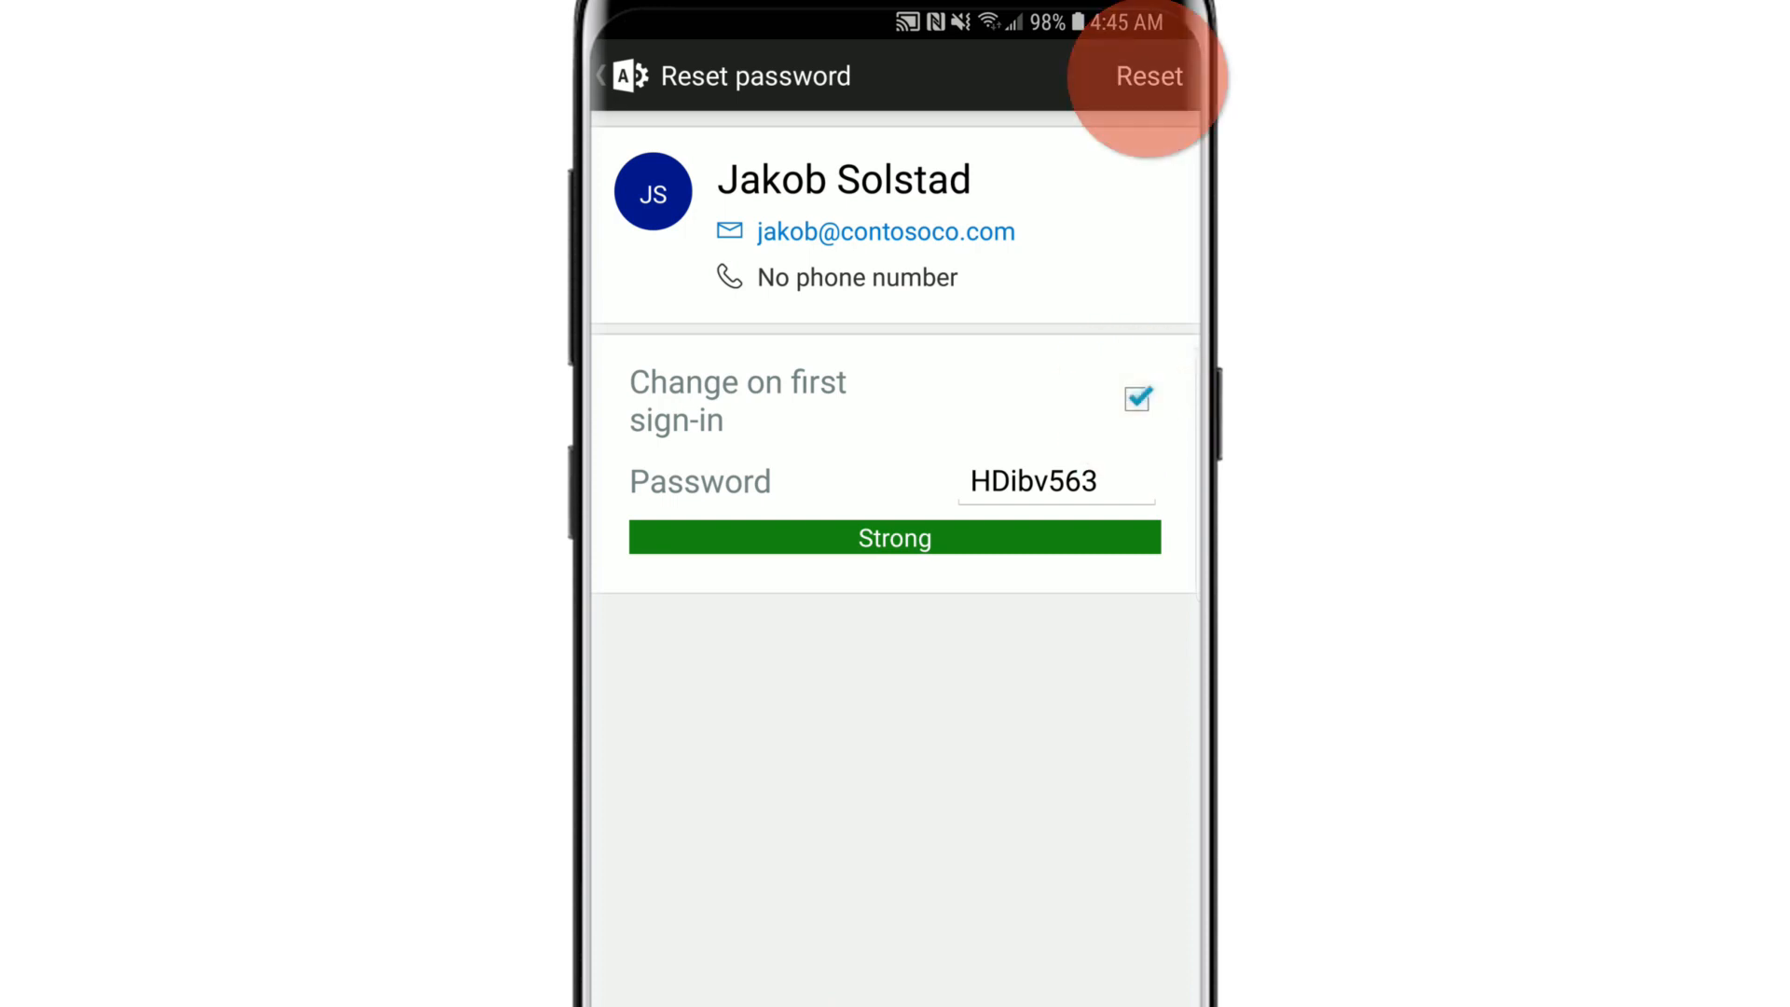
pyautogui.click(1148, 76)
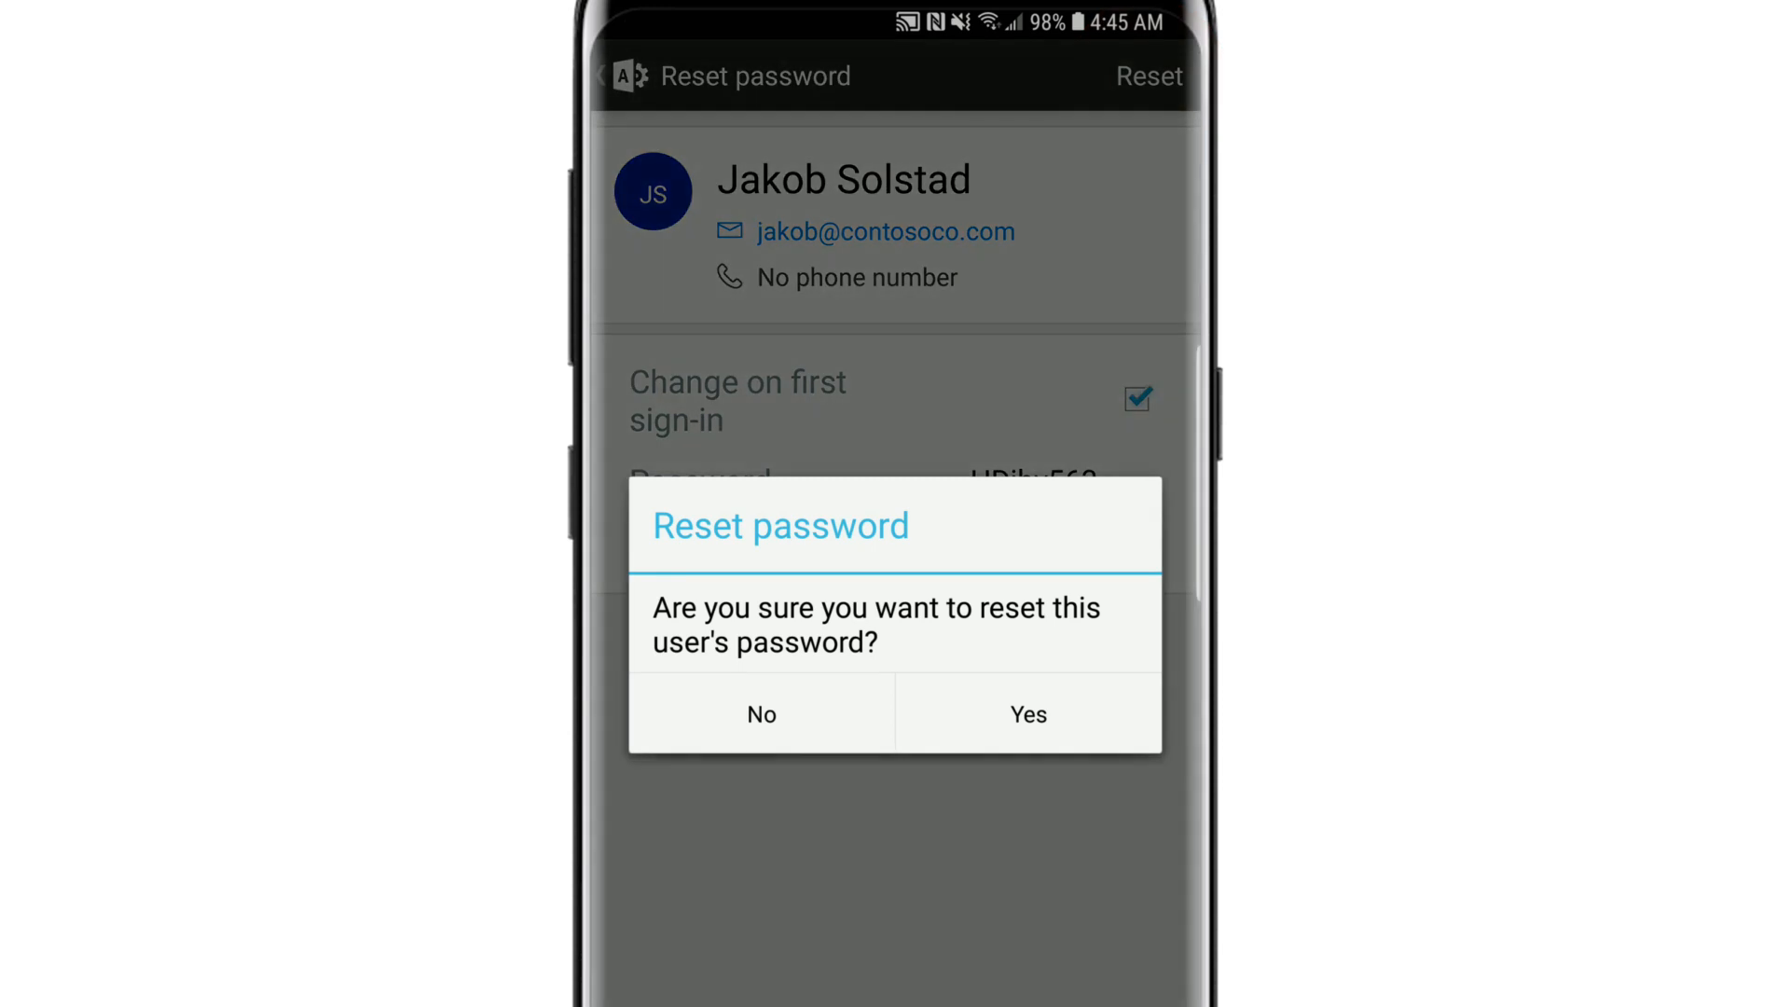
pyautogui.click(1026, 714)
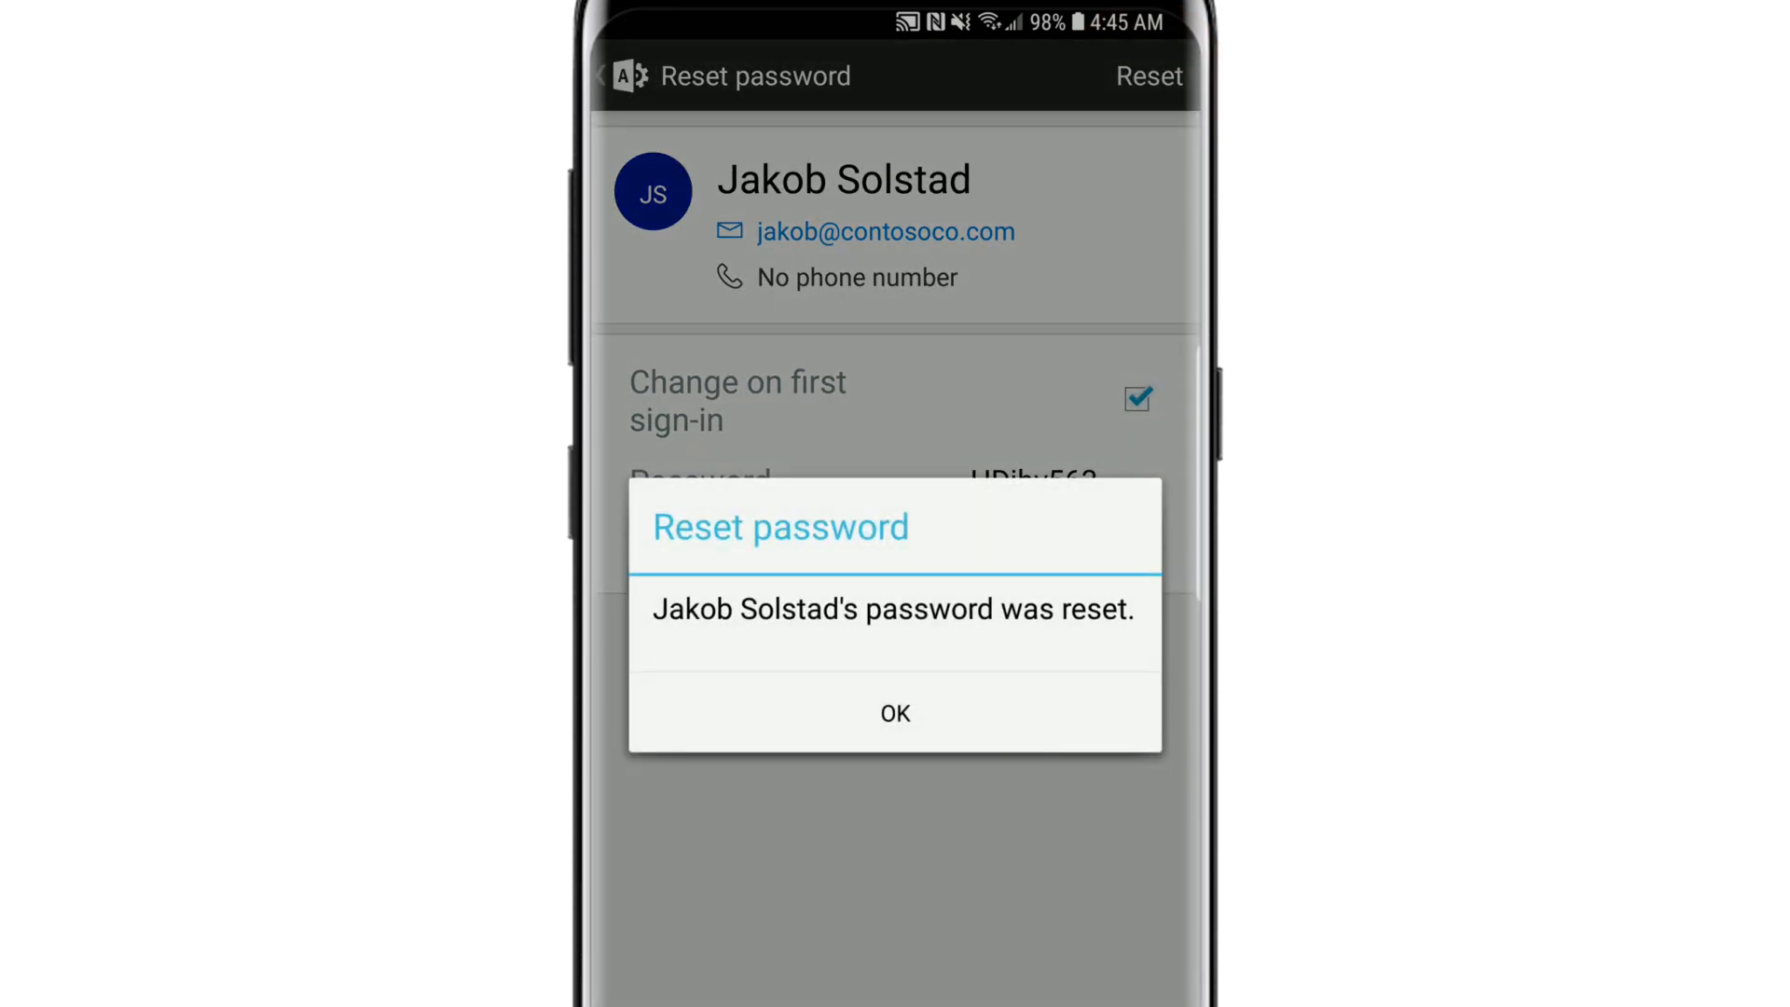
pyautogui.click(893, 712)
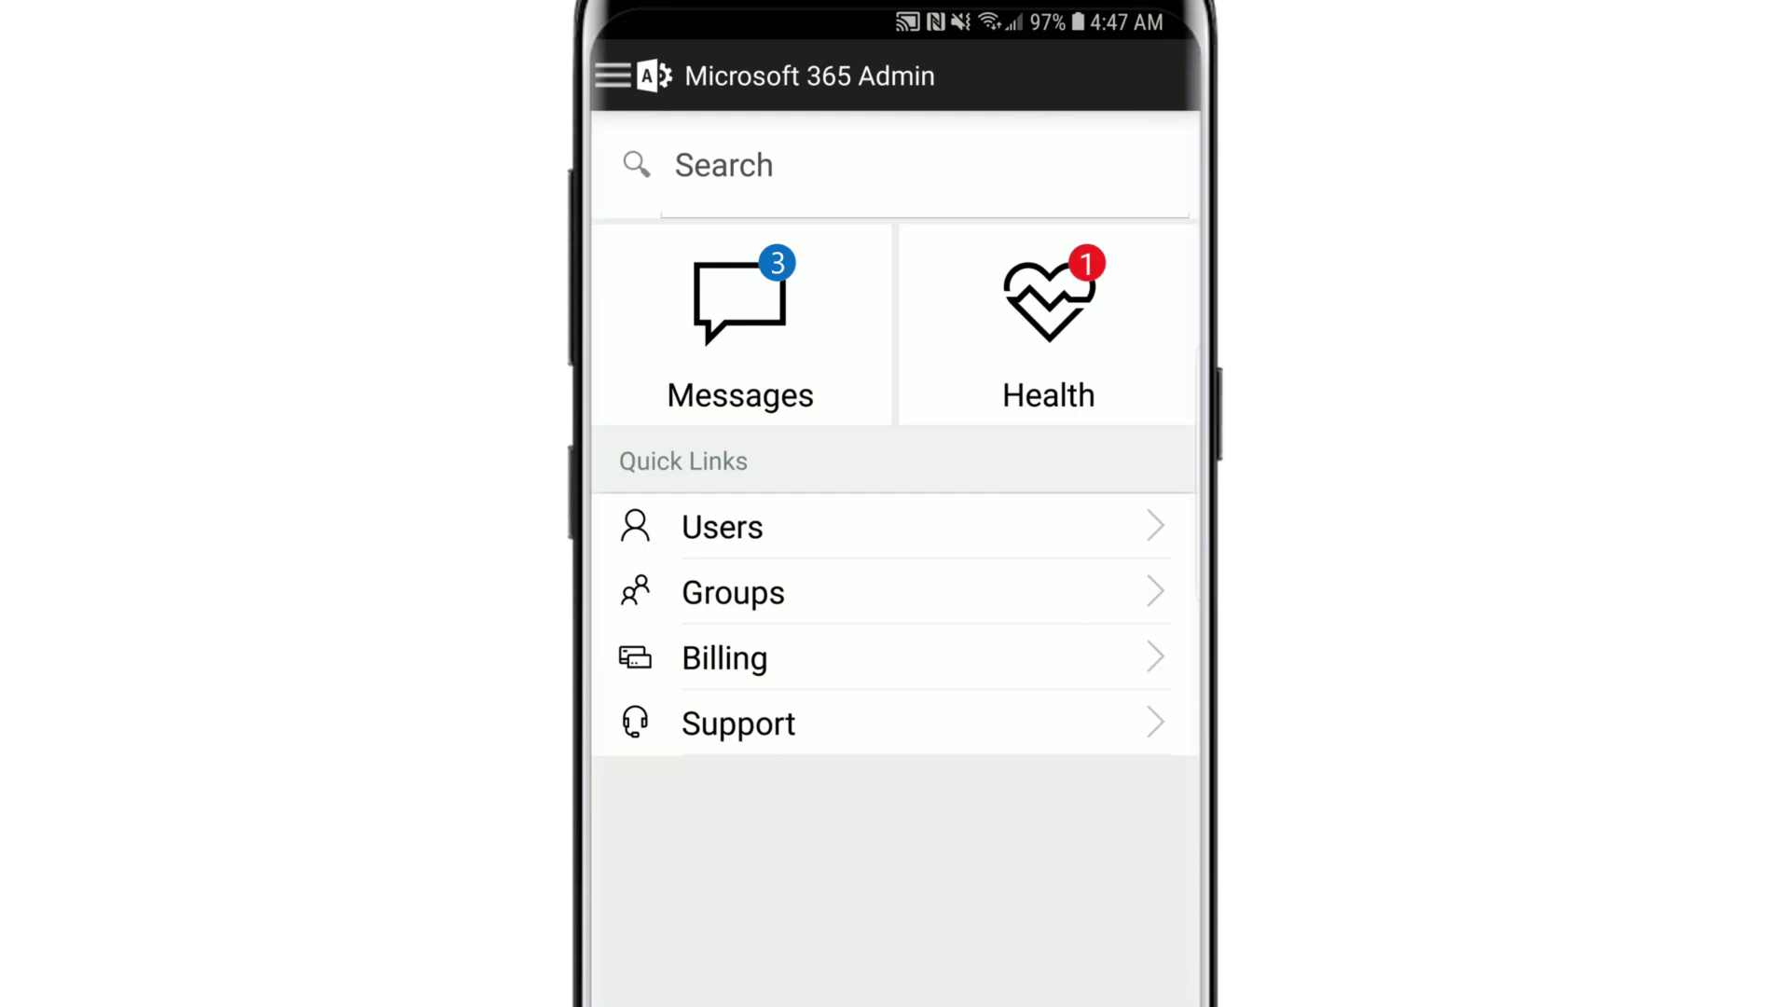
# From Groups, reach the Event site group's Edit members options.
pyautogui.click(731, 591)
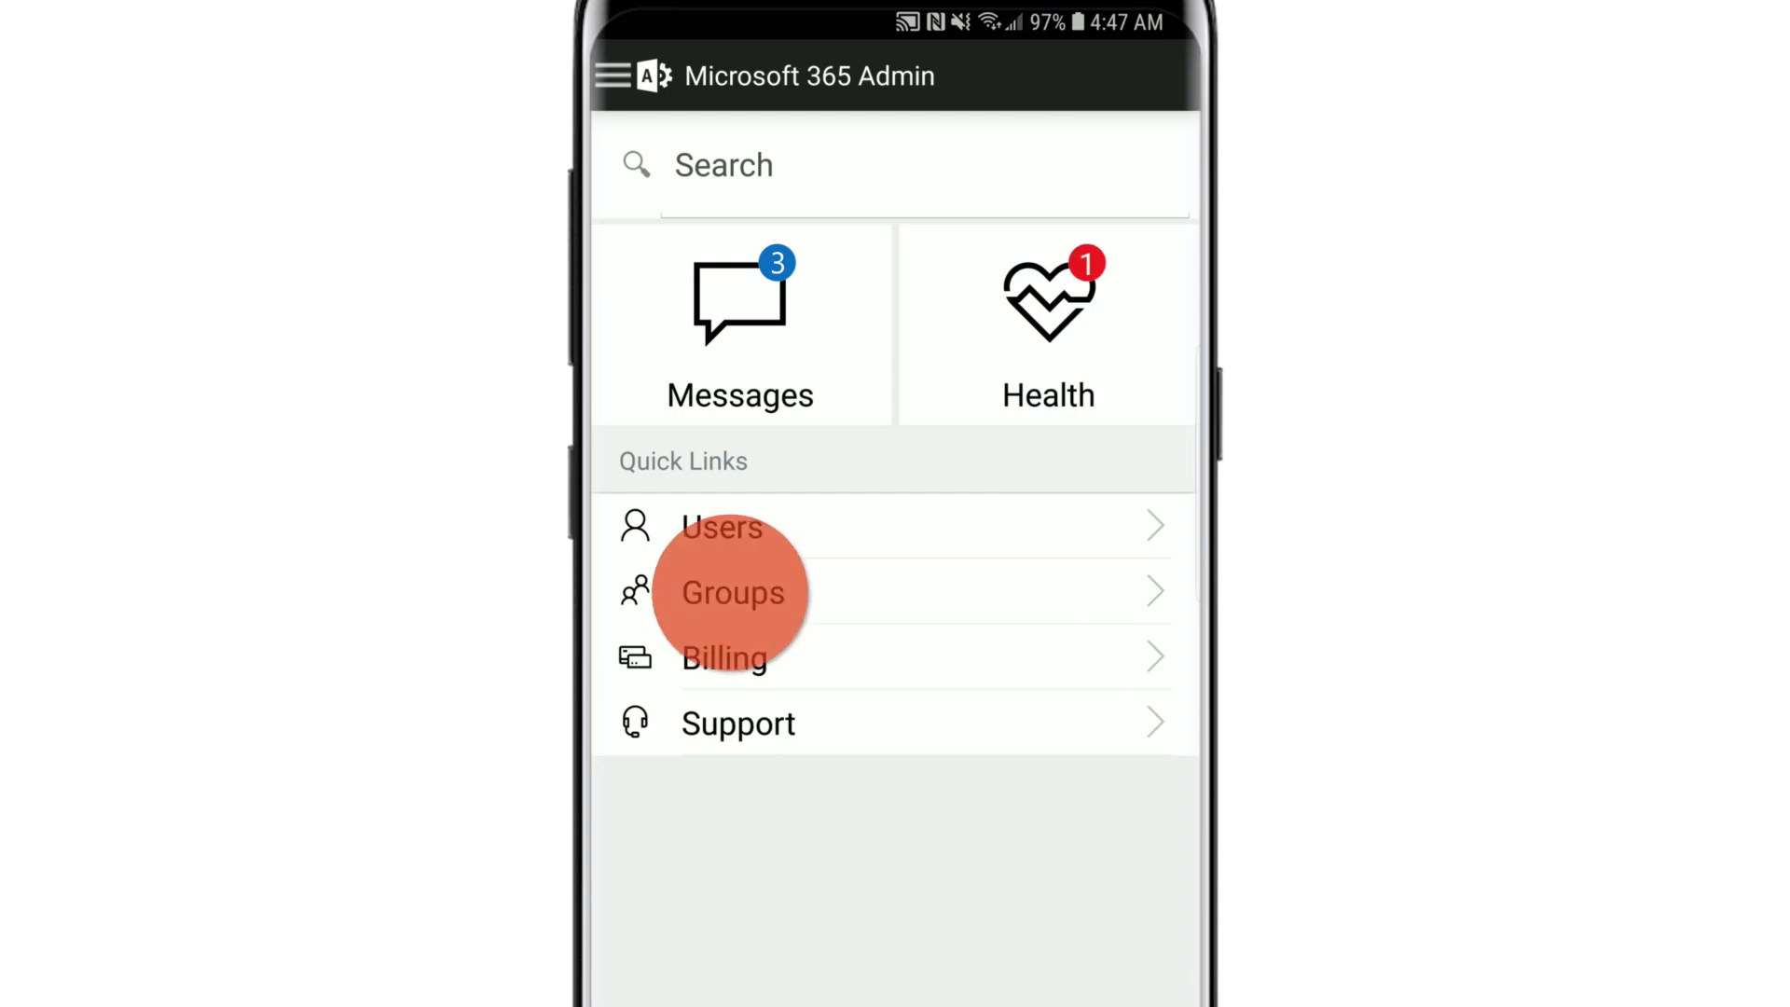
pyautogui.click(729, 591)
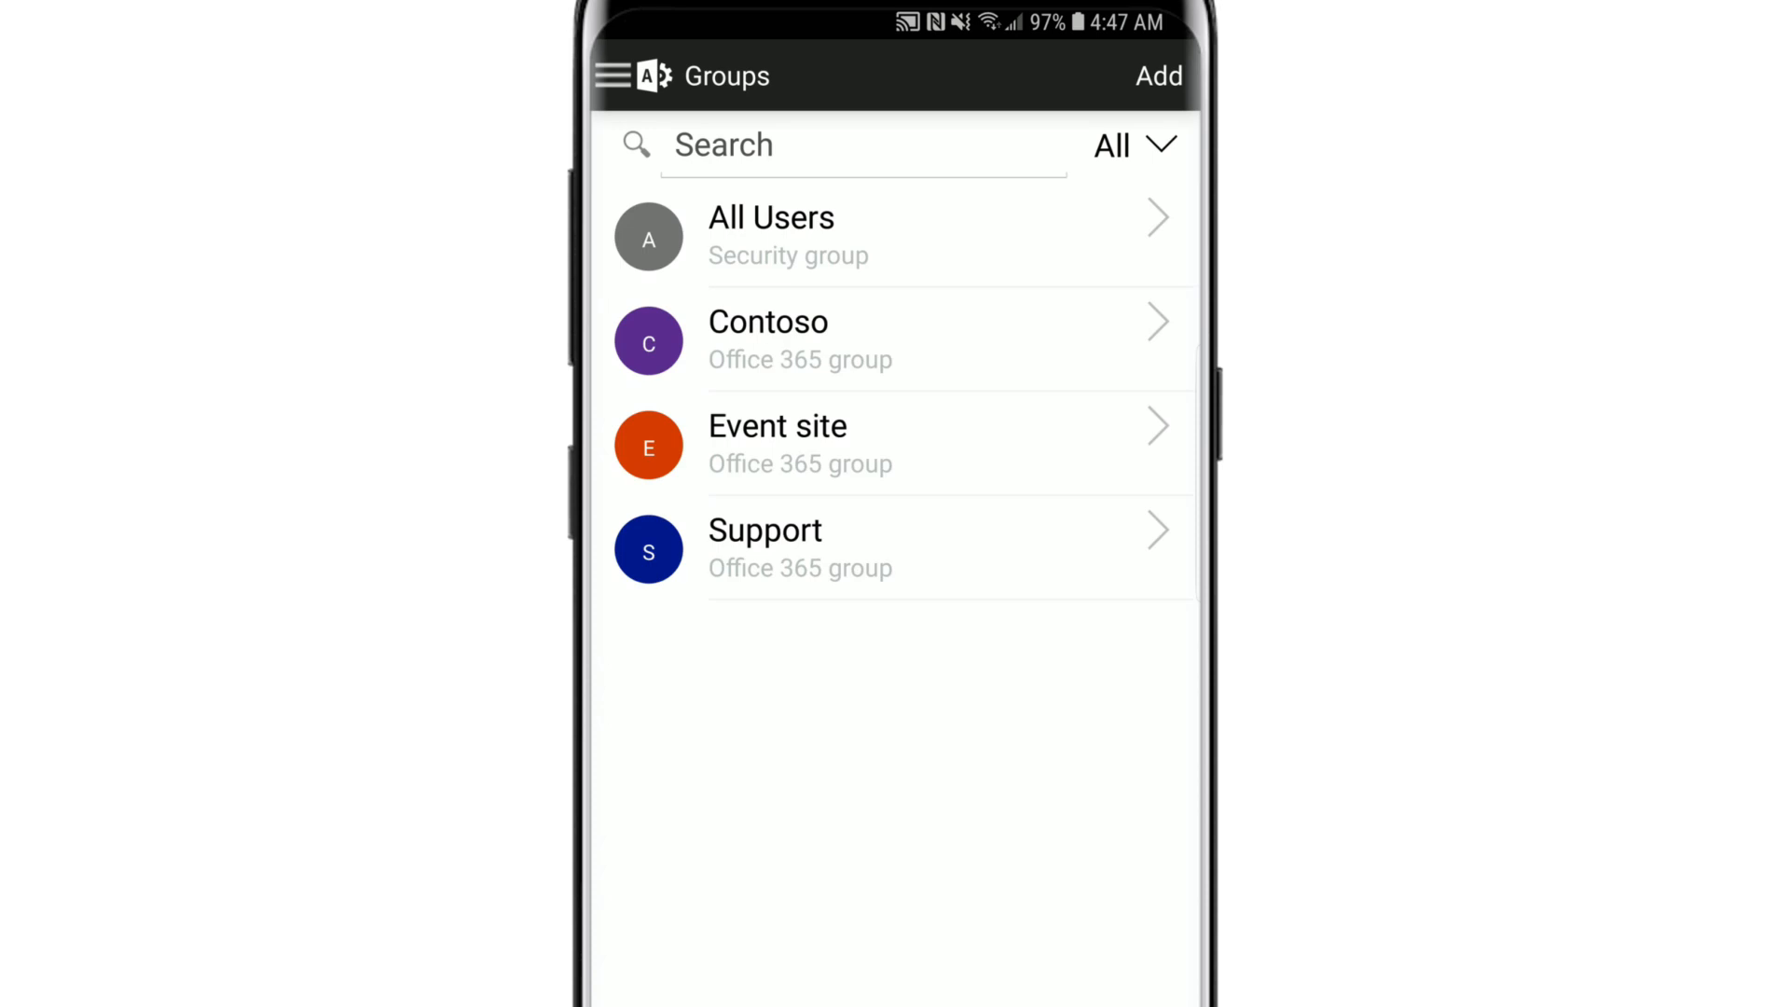
pyautogui.click(775, 444)
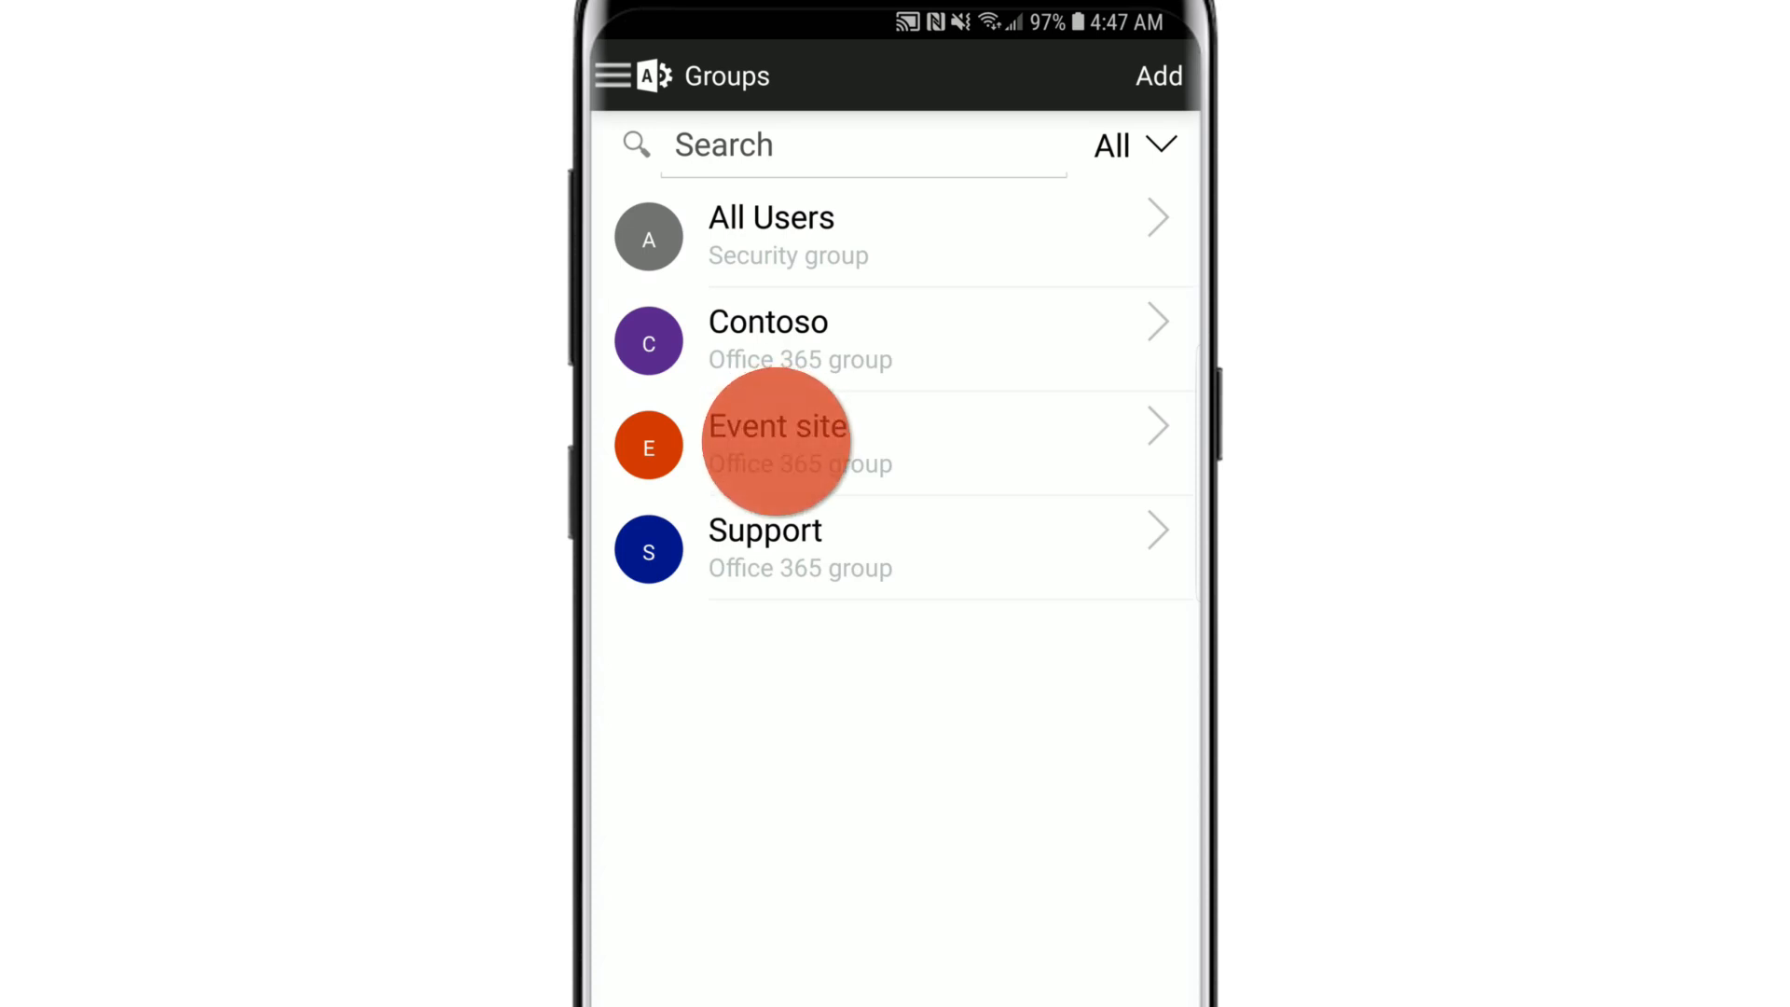
pyautogui.click(776, 440)
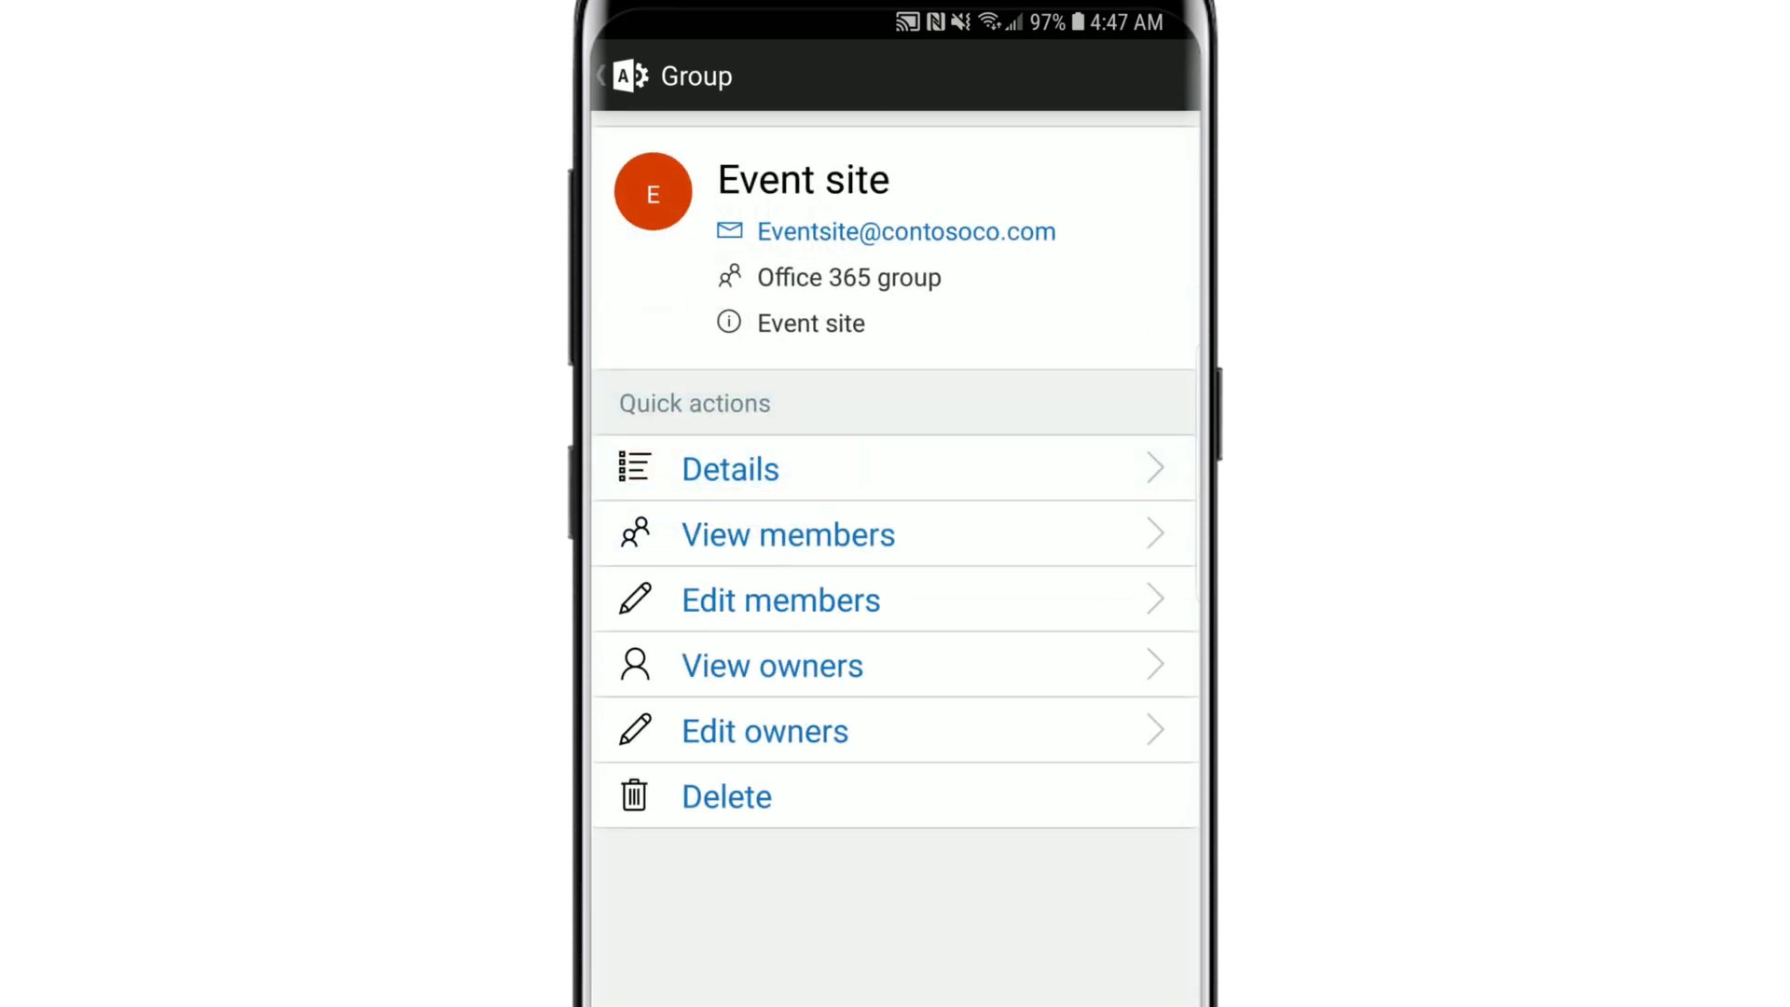
pyautogui.click(779, 598)
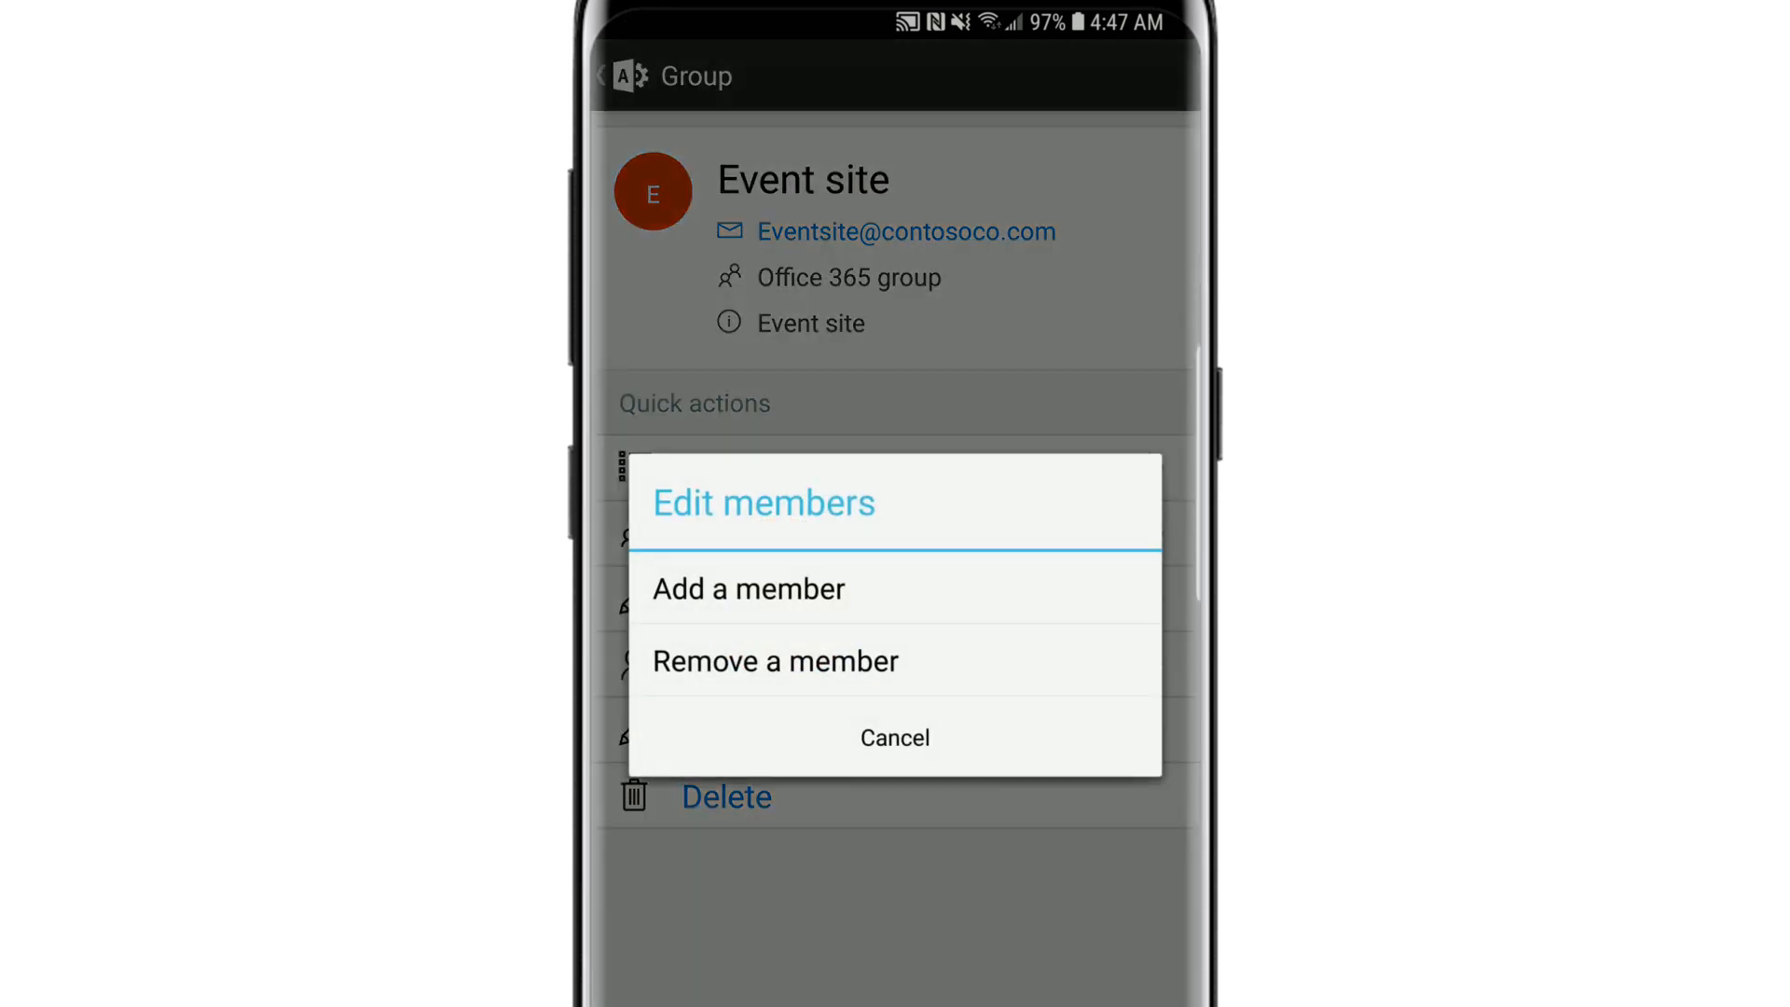
pyautogui.click(748, 590)
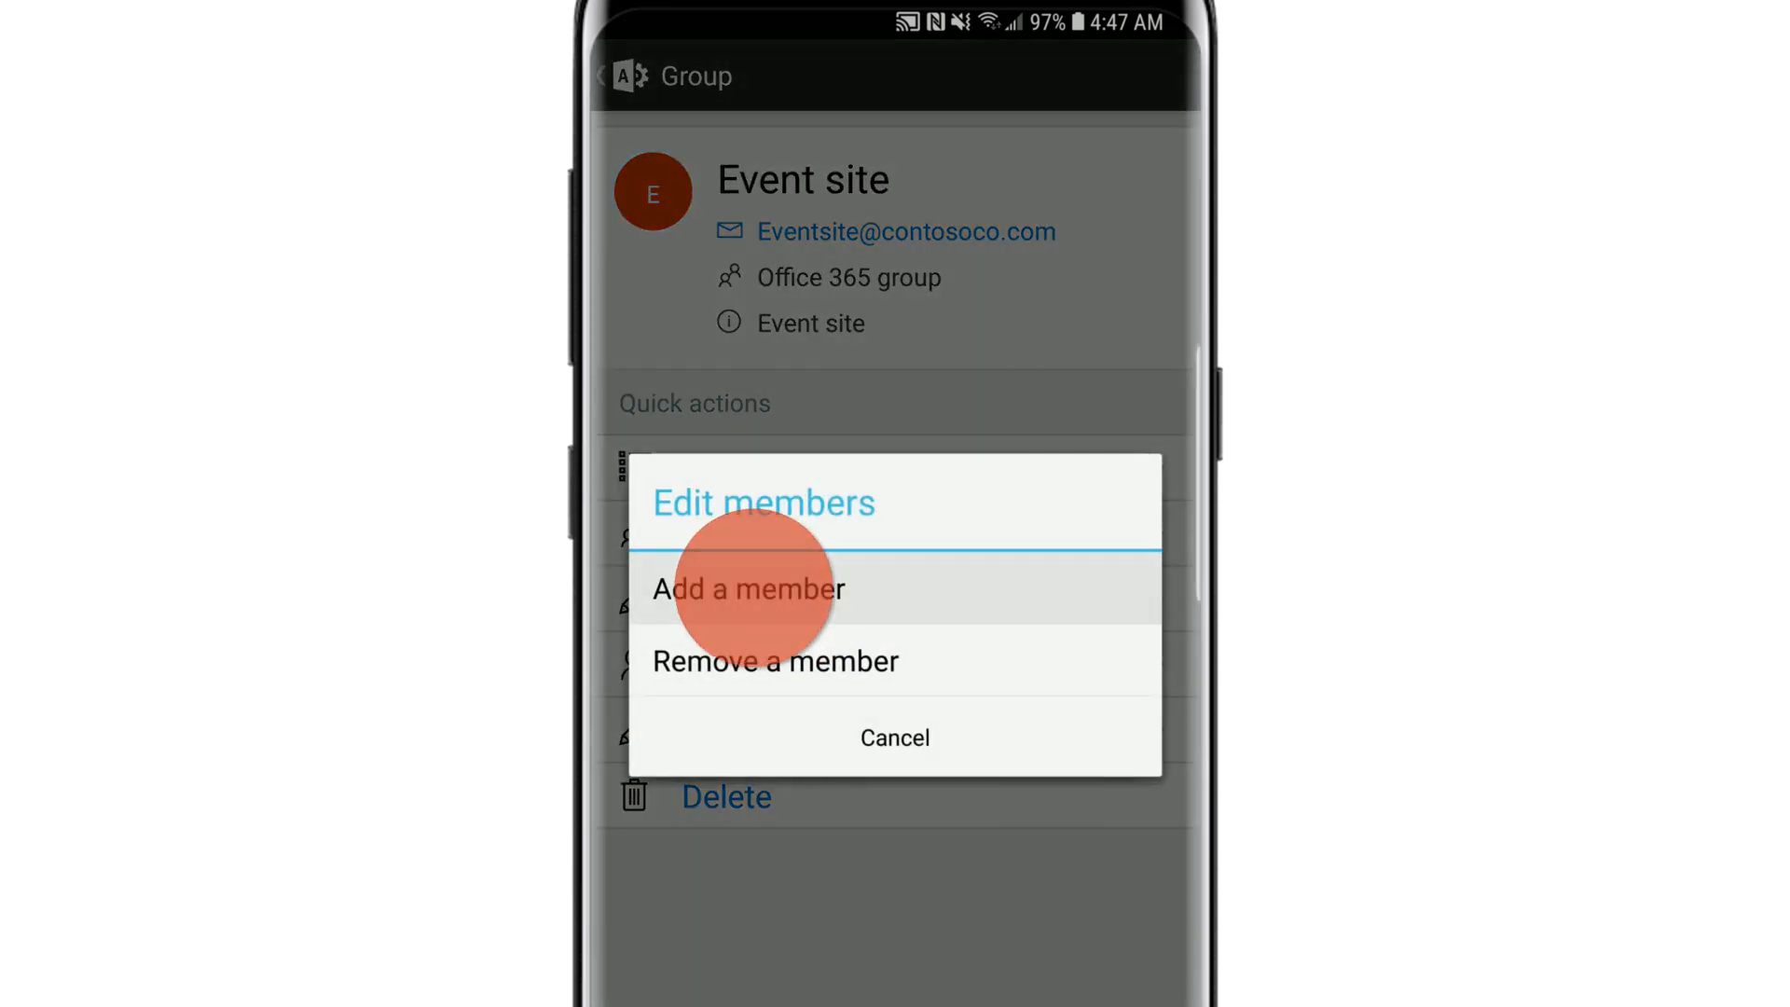
pyautogui.click(748, 589)
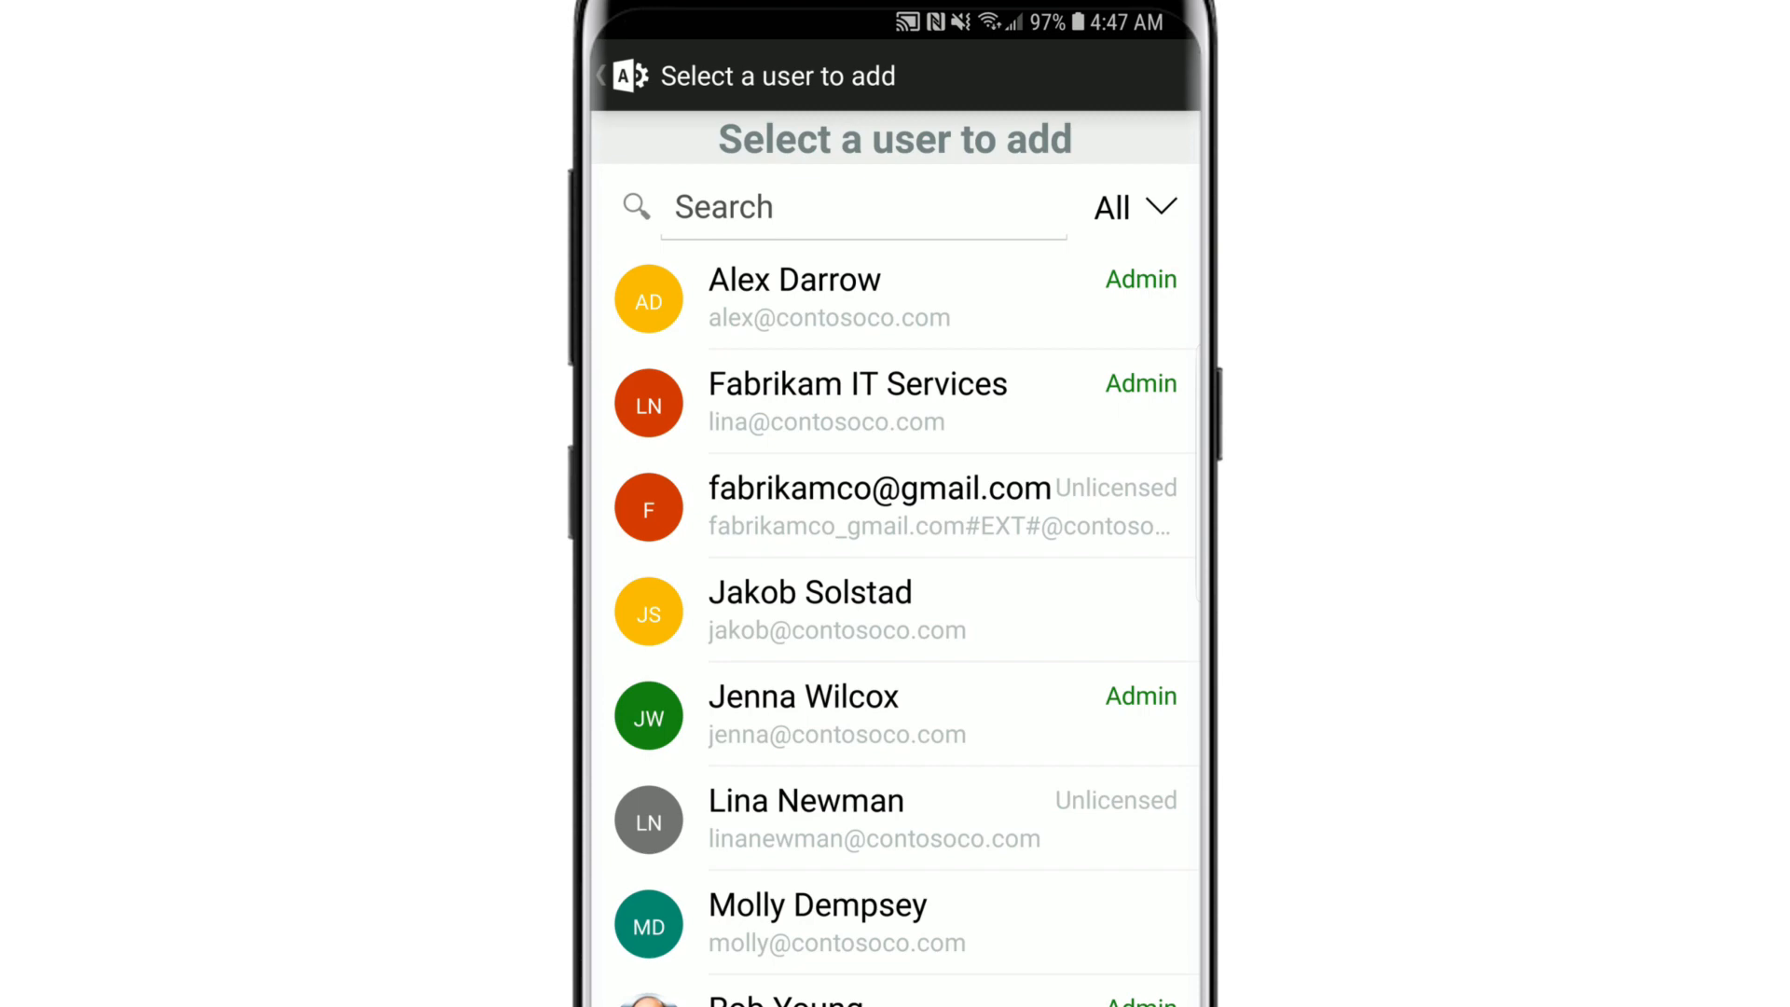
pyautogui.click(802, 696)
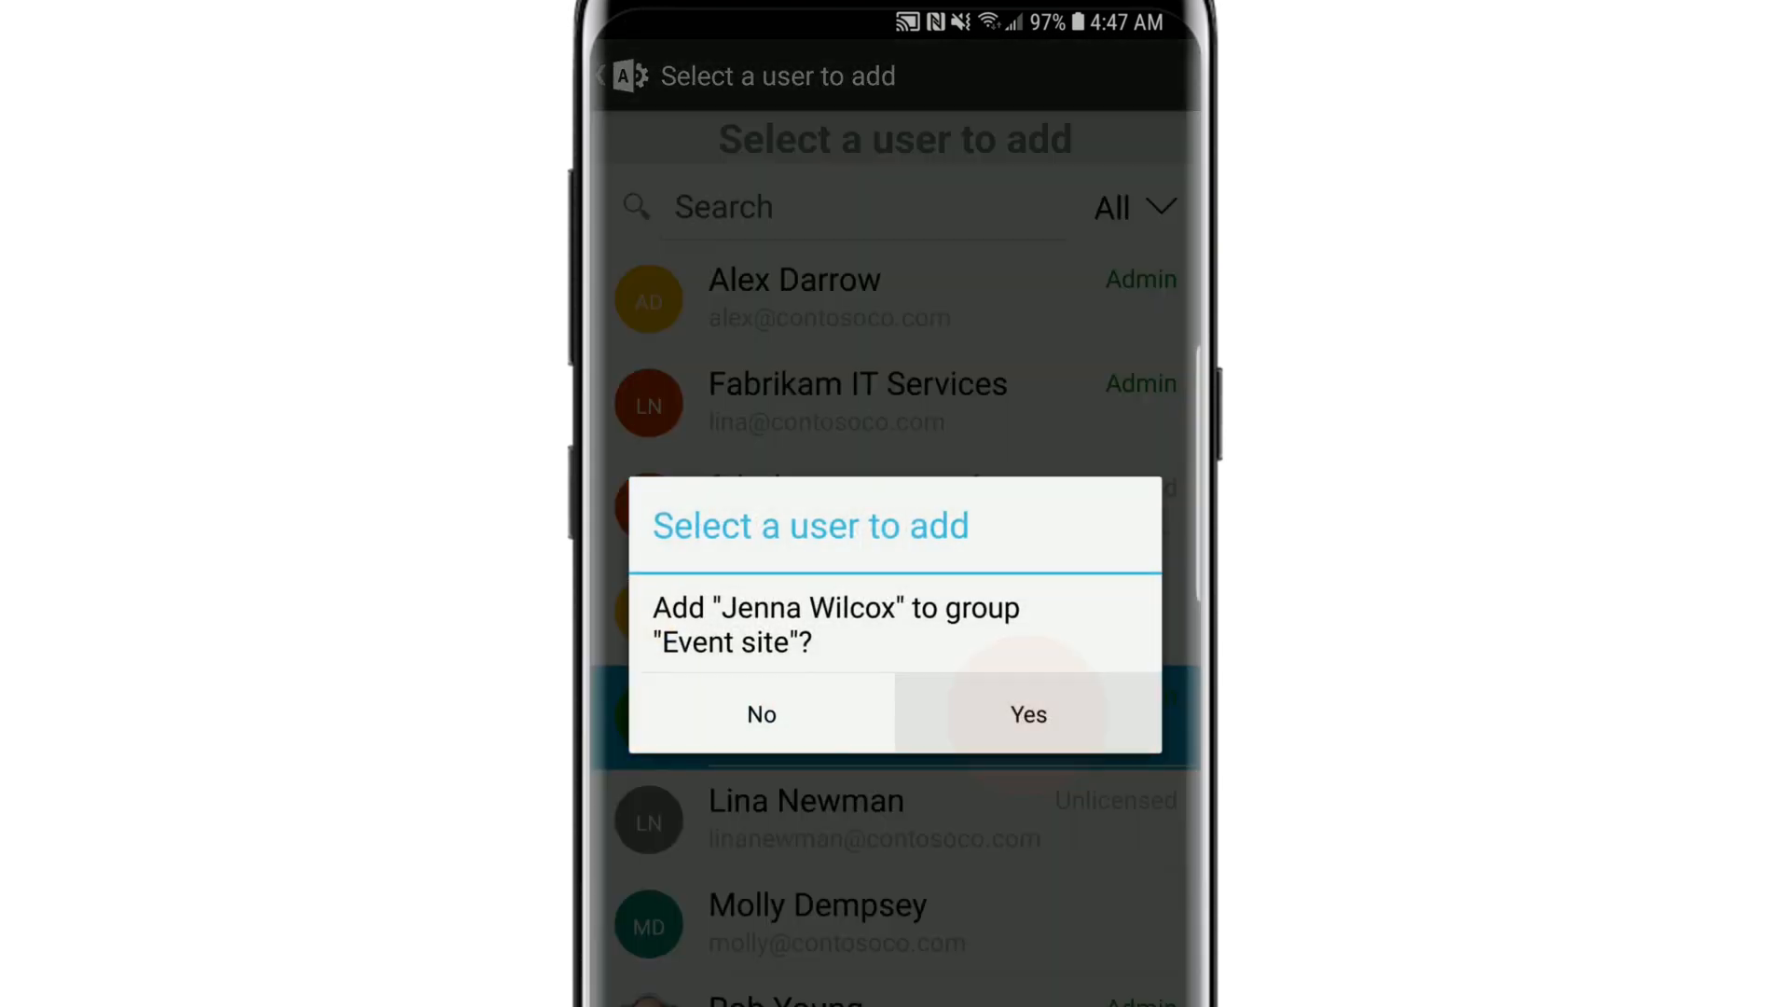
pyautogui.click(1026, 714)
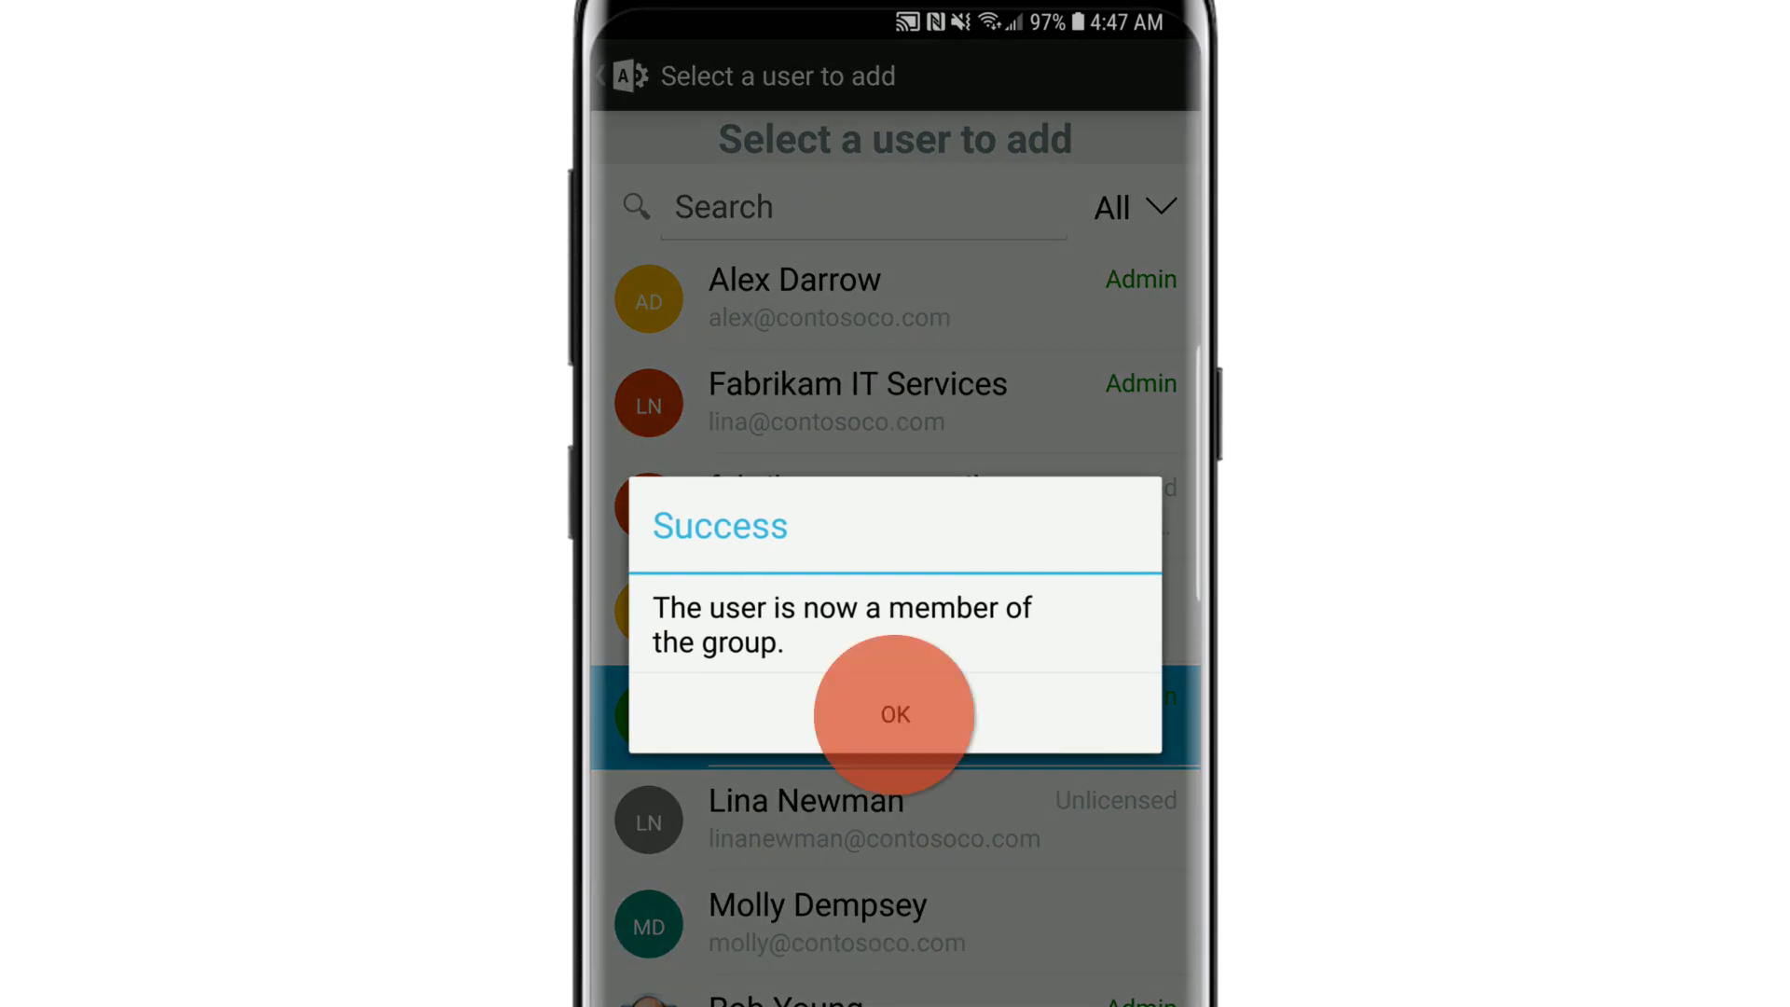
pyautogui.click(895, 712)
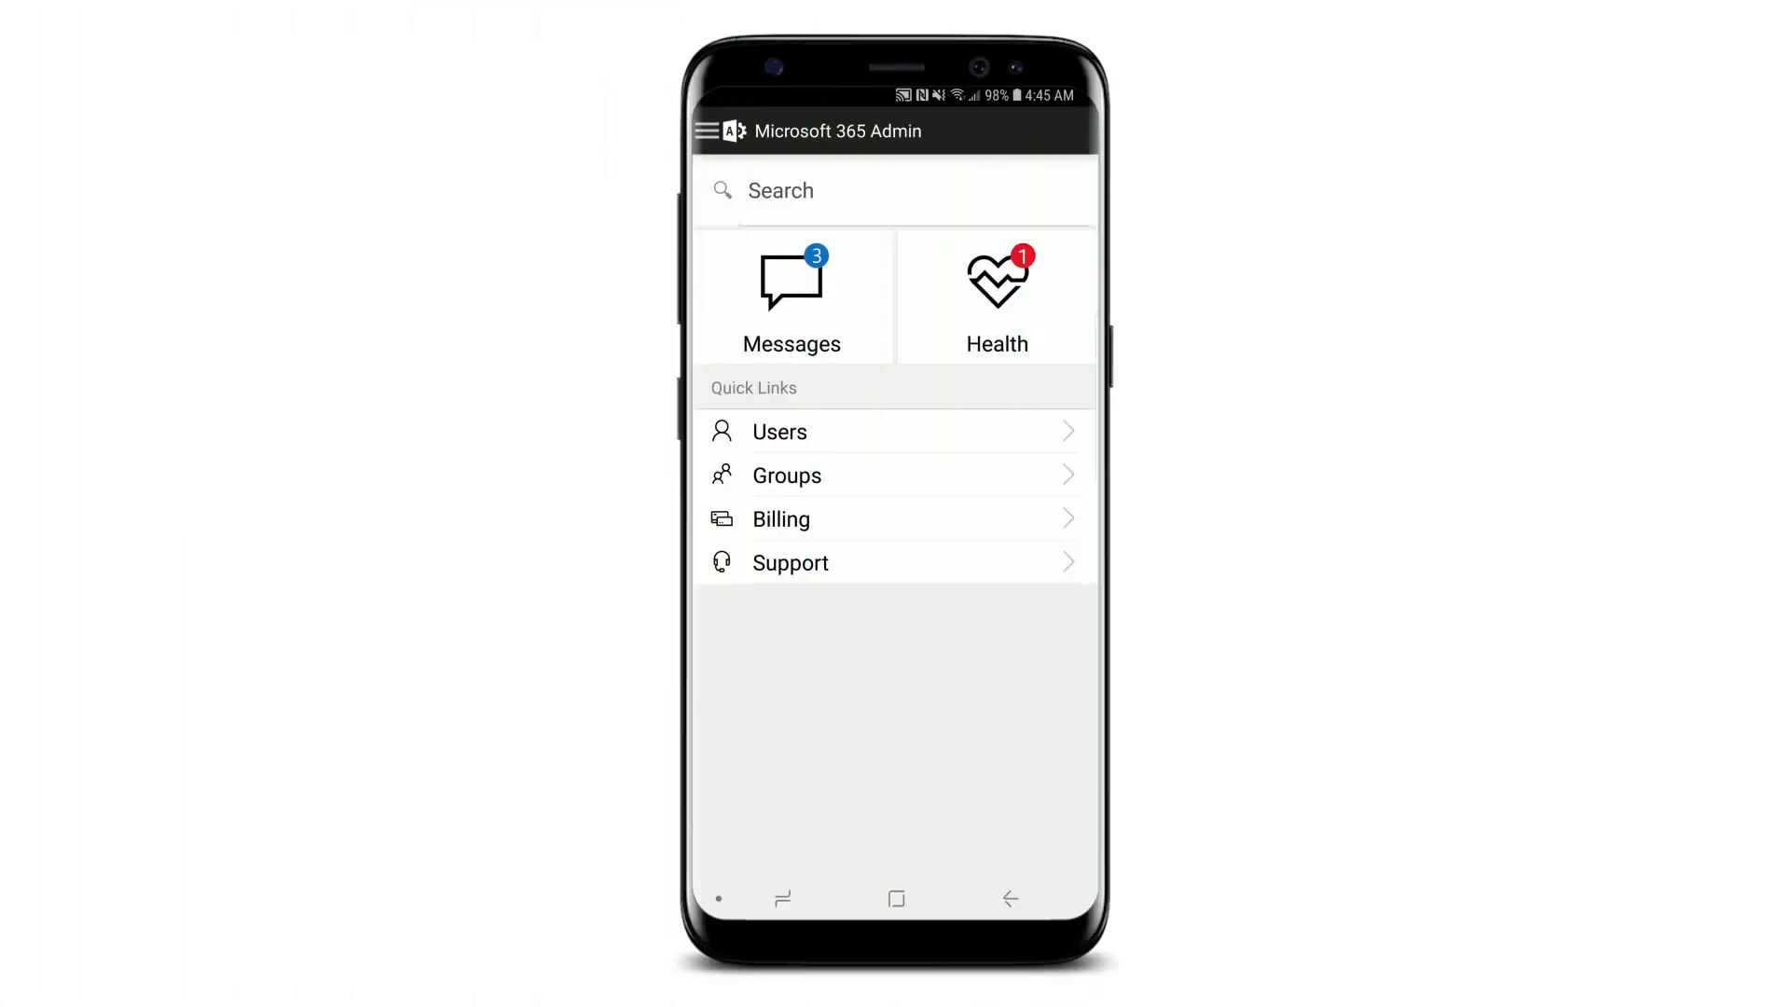
# Enable Service health notifications in Settings and reveal the service advisory in the notification shade.
pyautogui.click(709, 130)
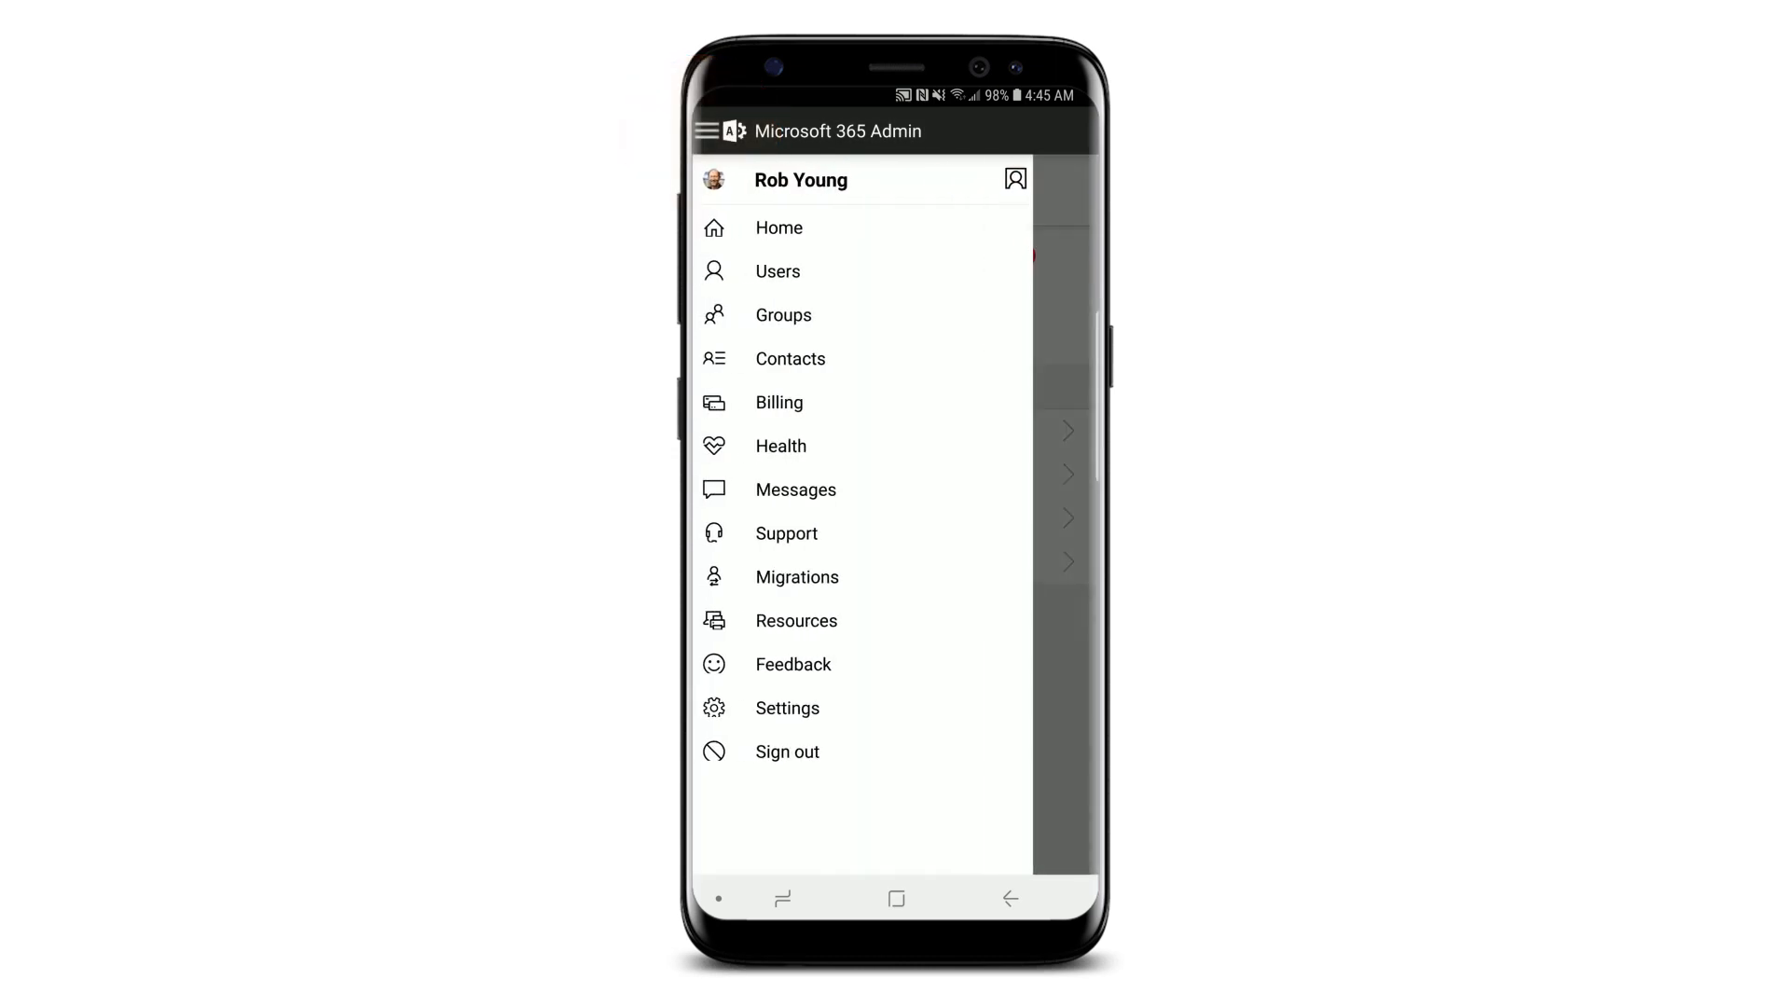
pyautogui.click(786, 707)
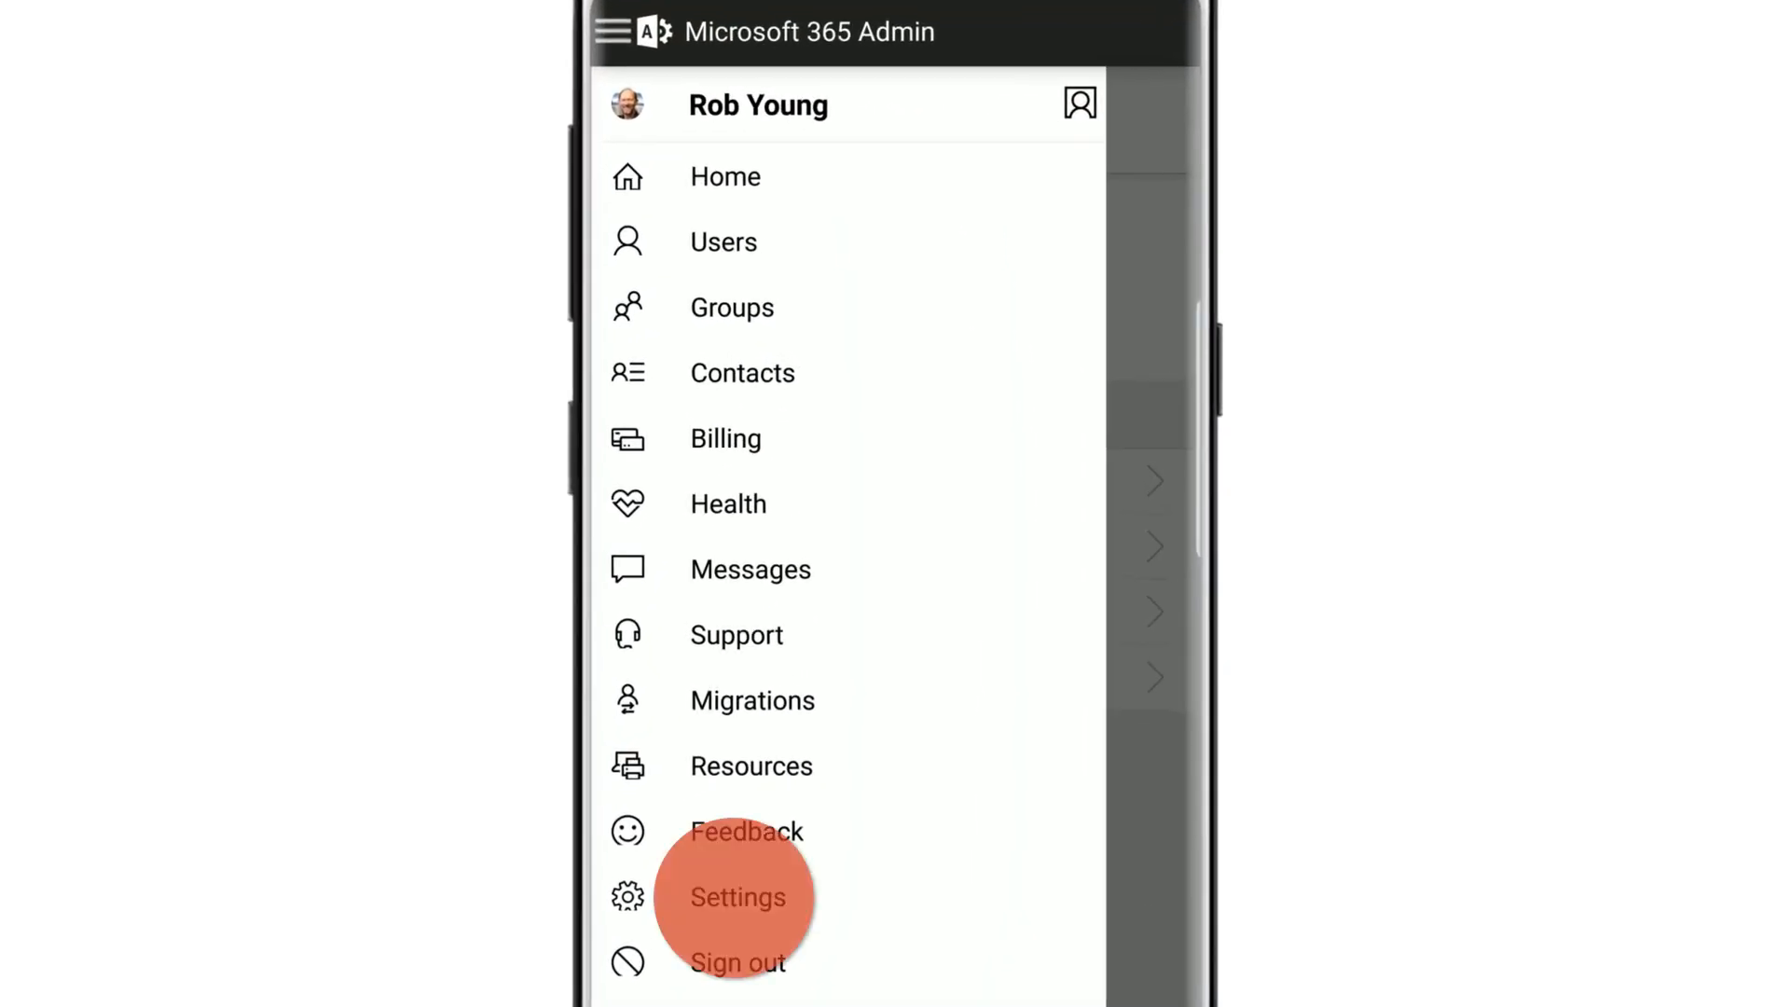
pyautogui.click(736, 897)
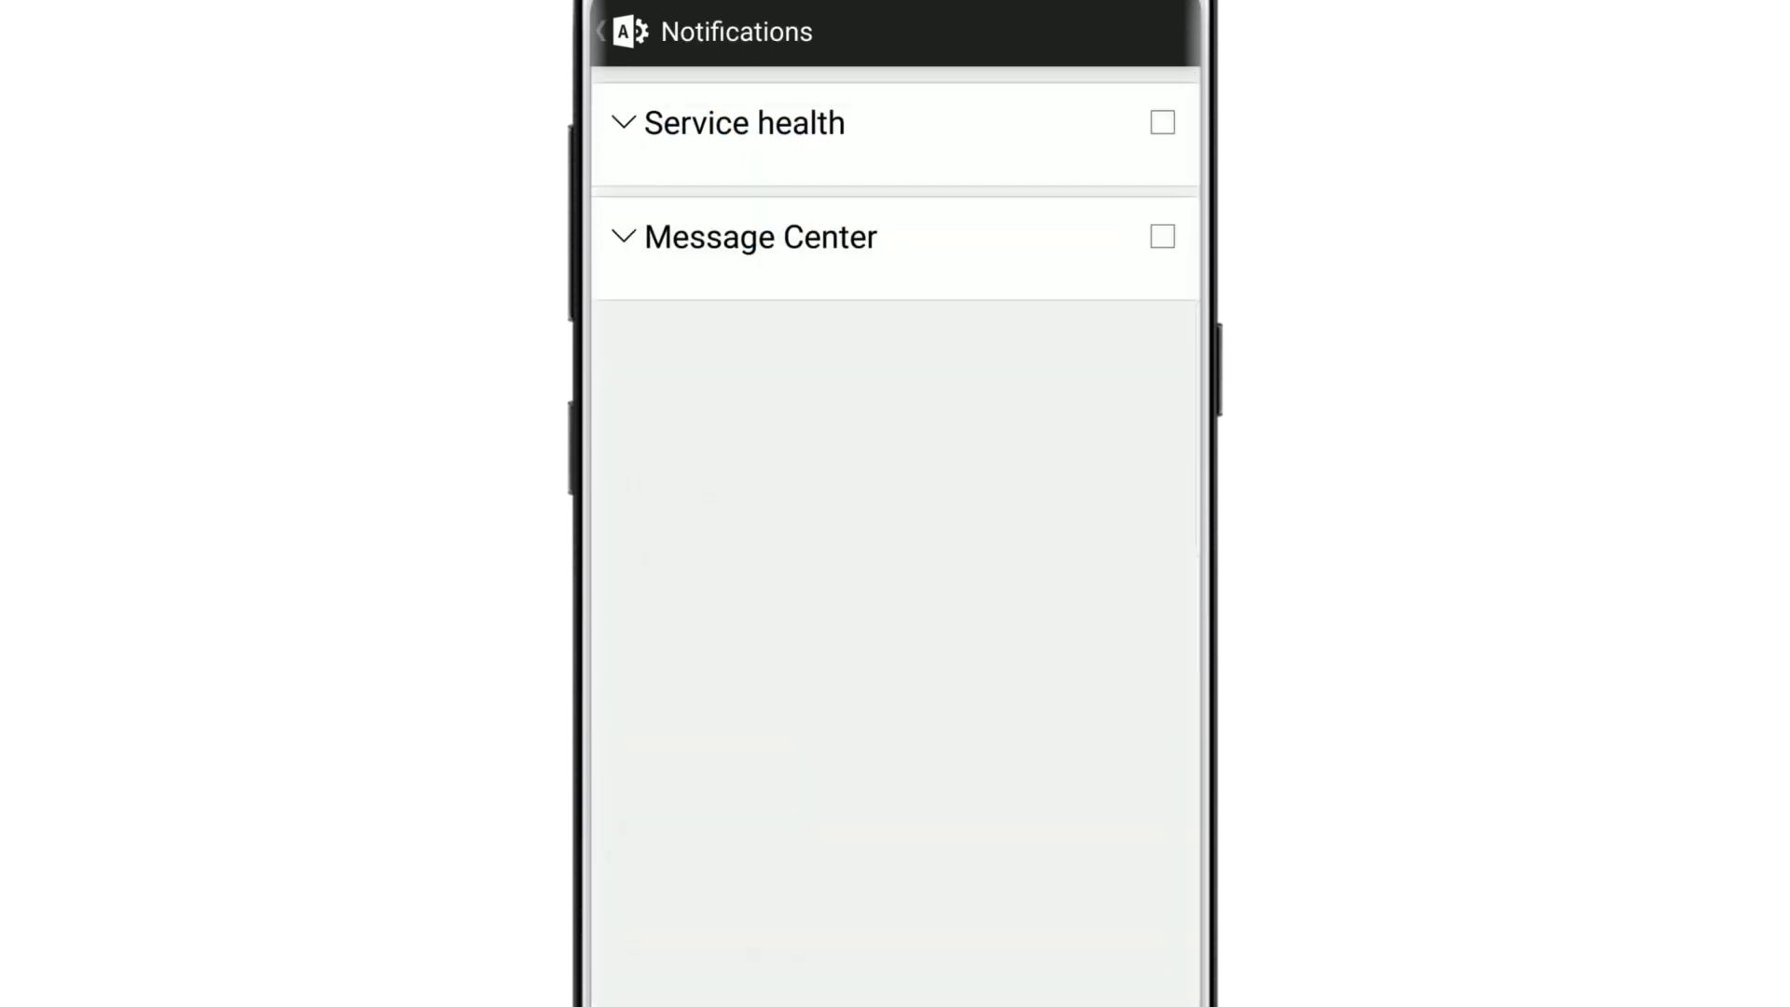
pyautogui.click(1162, 123)
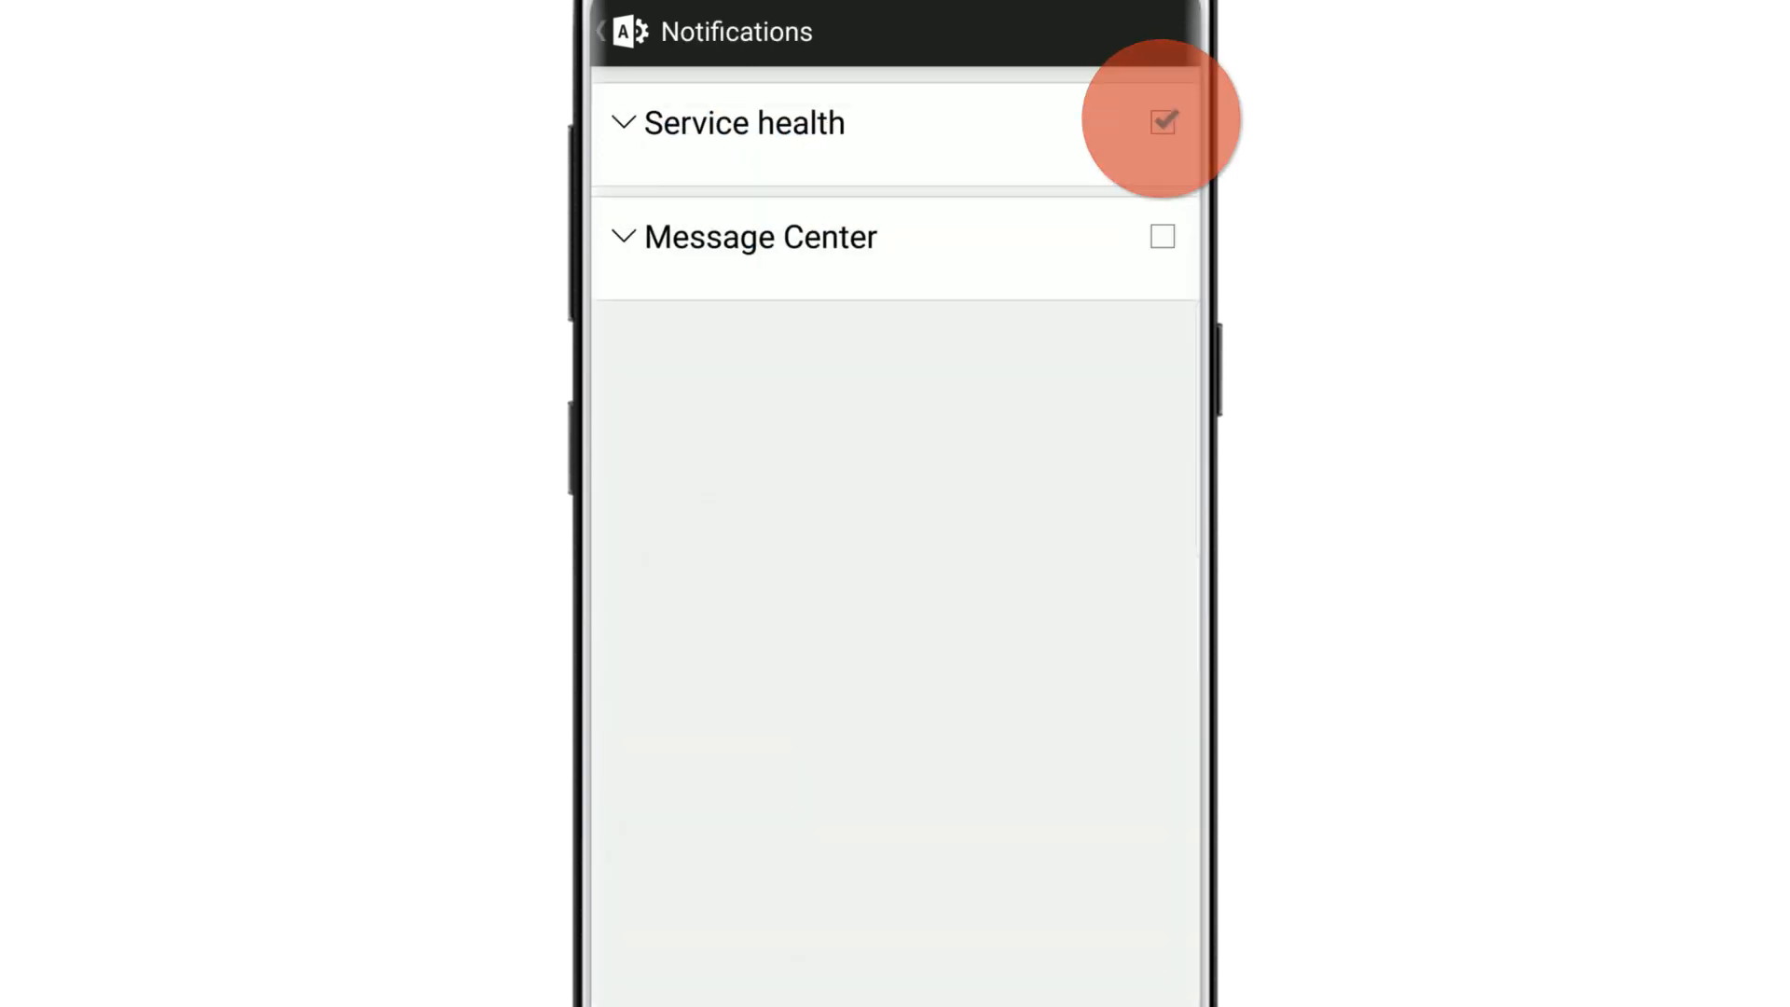
pyautogui.click(1161, 237)
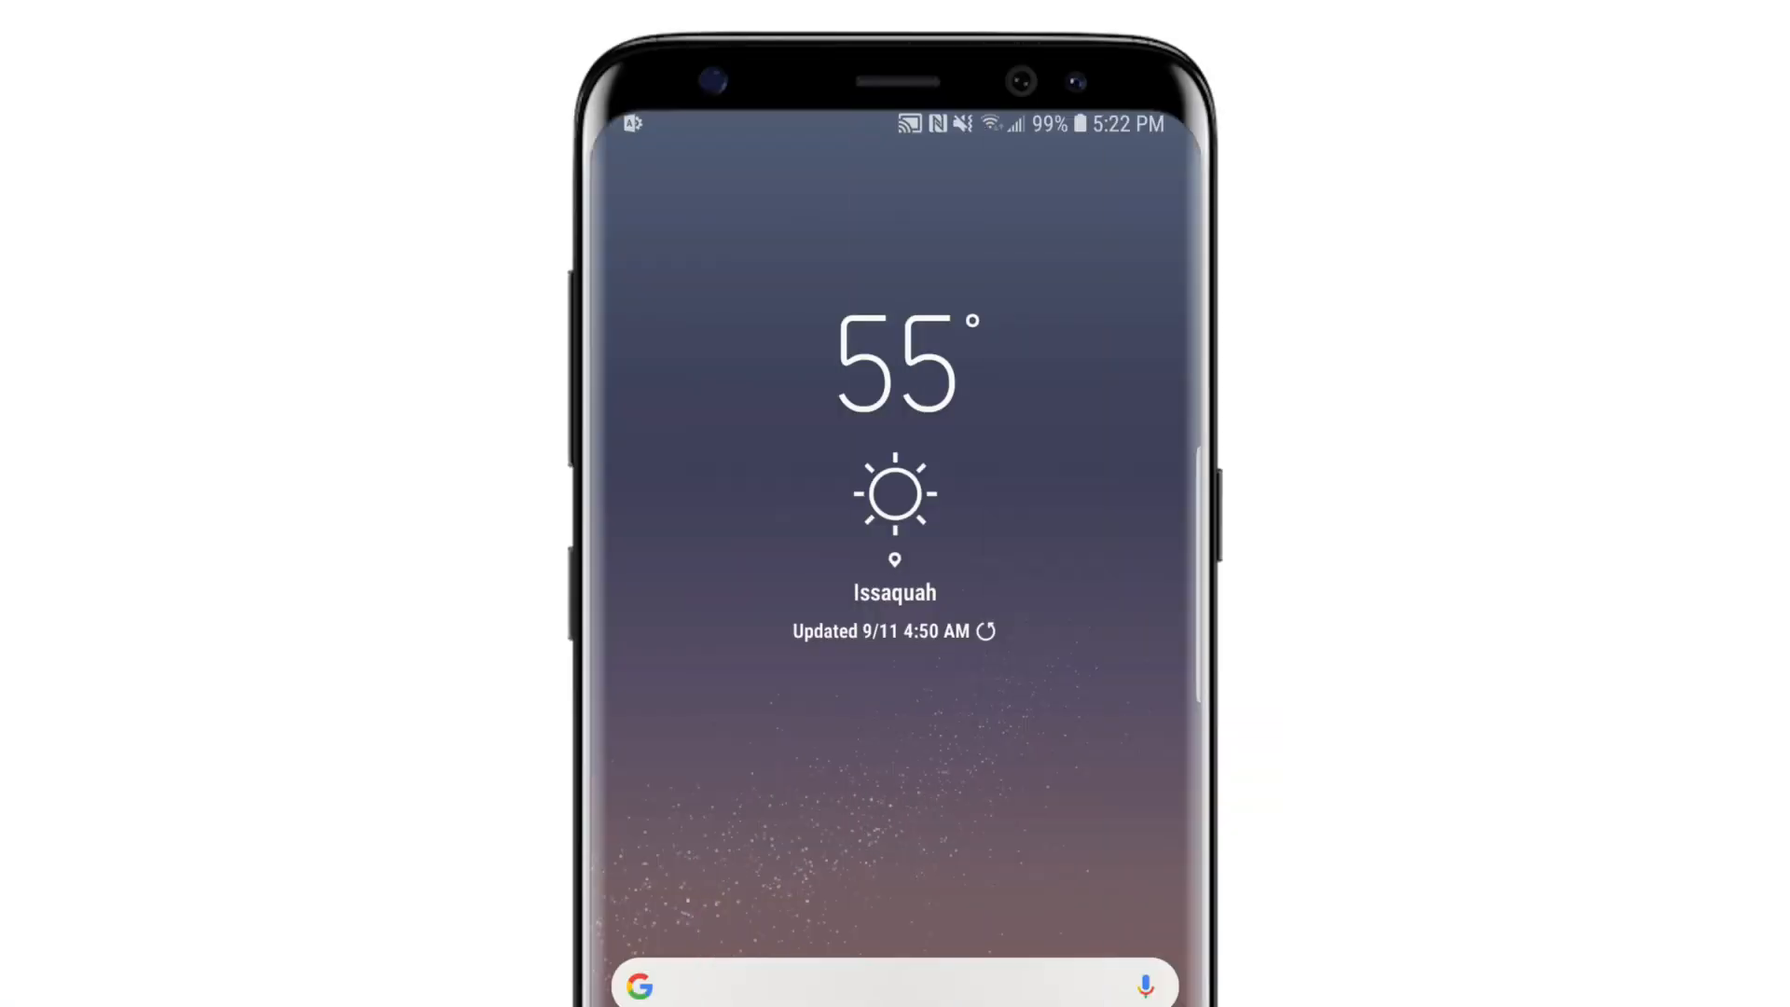
pyautogui.moveTo(893, 124); pyautogui.dragTo(893, 457)
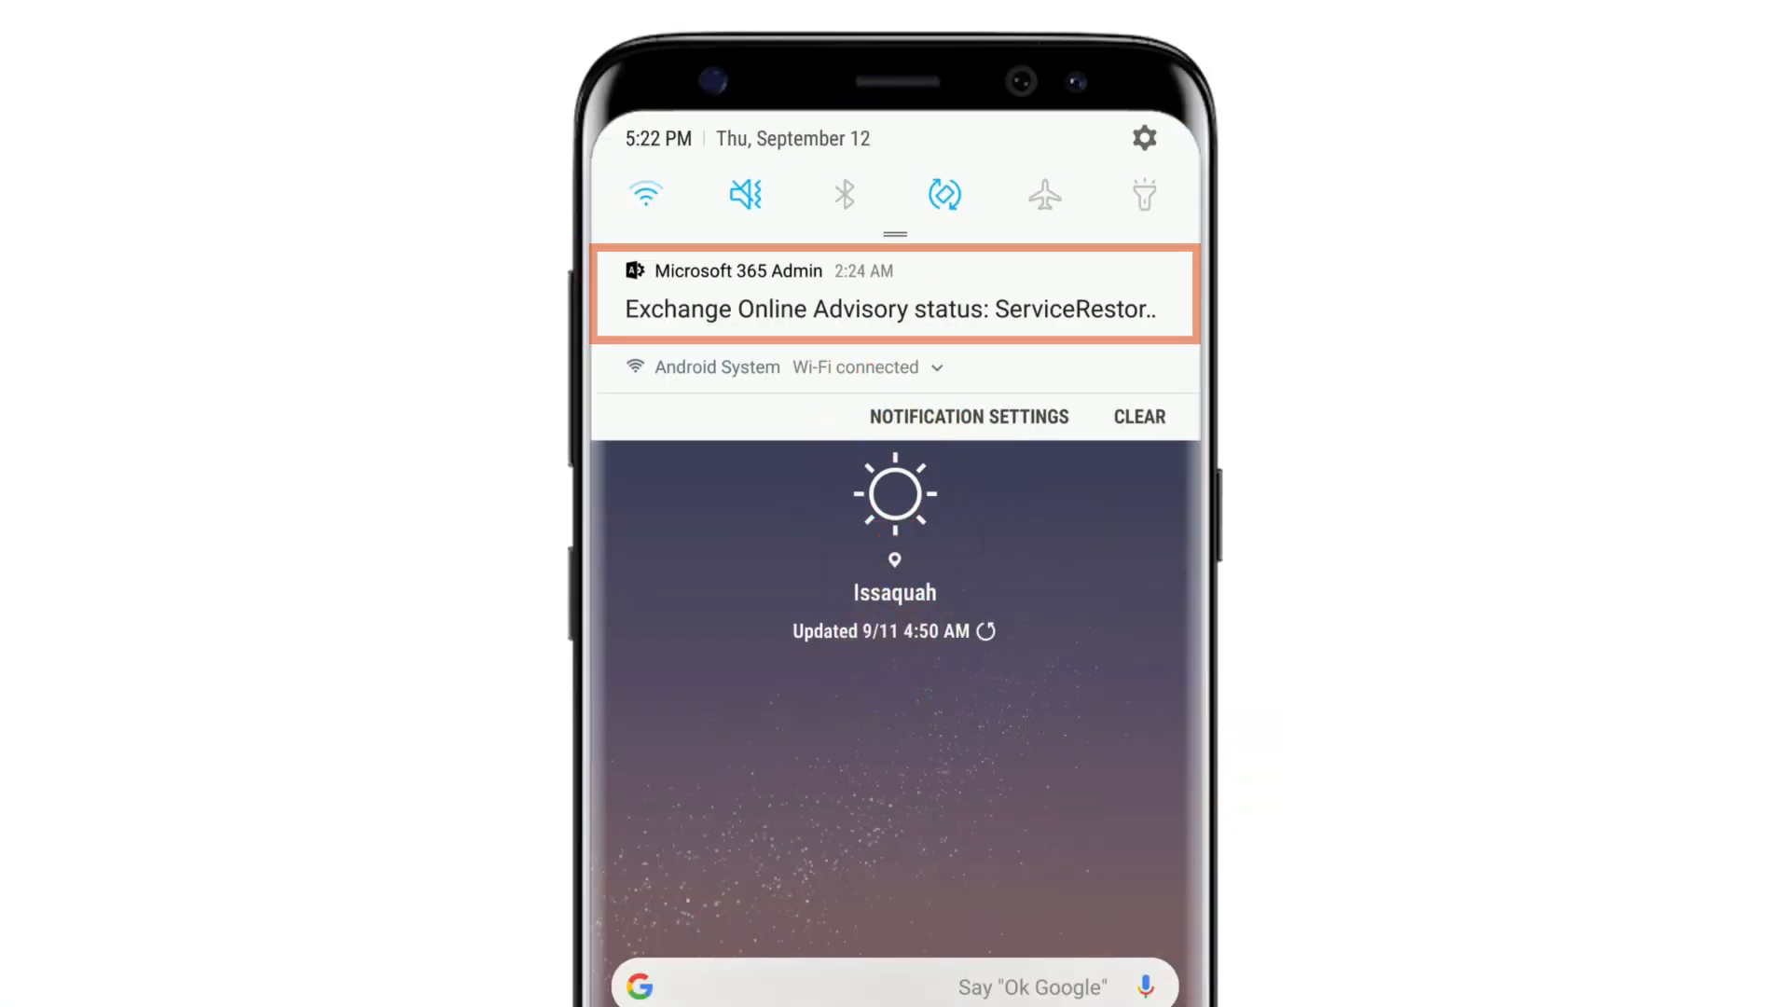